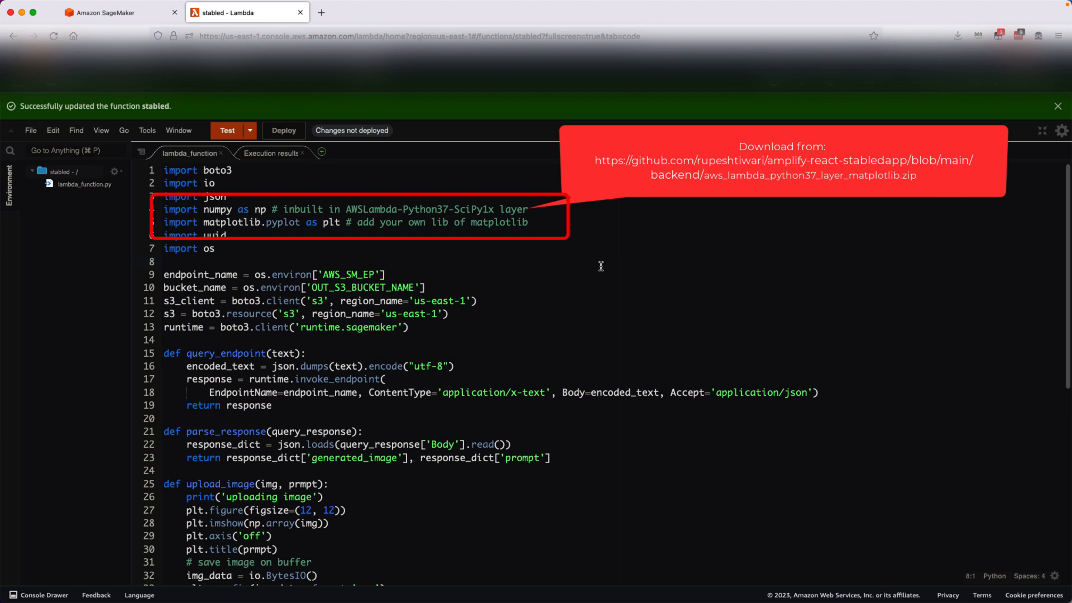
# Step: Open the Lambda Developer Guide's Configuring functions > Creating layers page
pyautogui.click(165, 262)
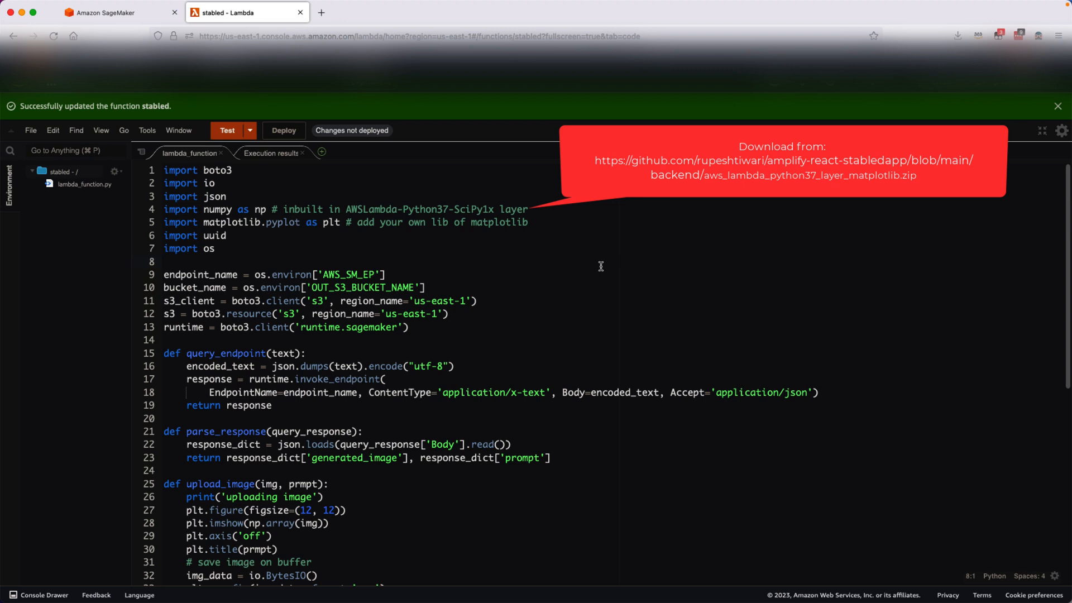
pyautogui.click(166, 262)
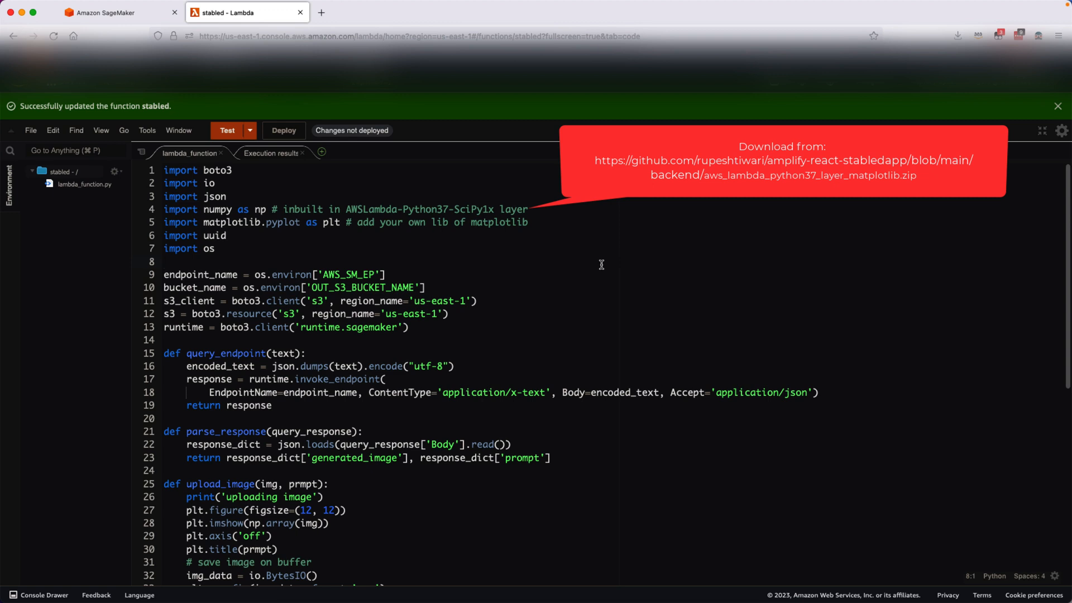
pyautogui.moveTo(573, 317)
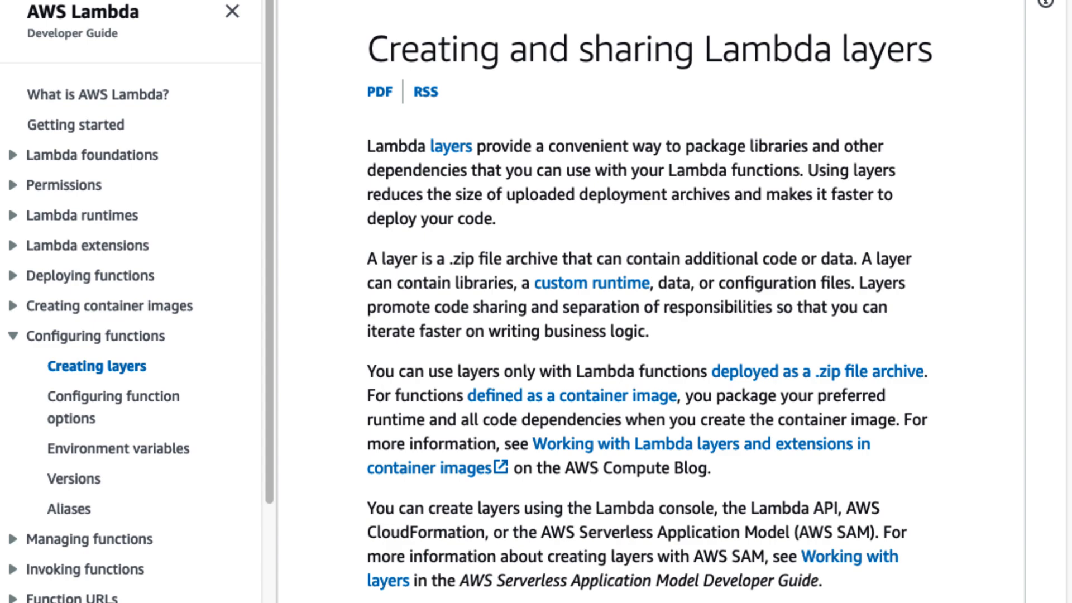
# Step: Switch to the GitHub tab showing aws_lambda_python37_layer_matplotlib.zip in the repository
pyautogui.click(246, 12)
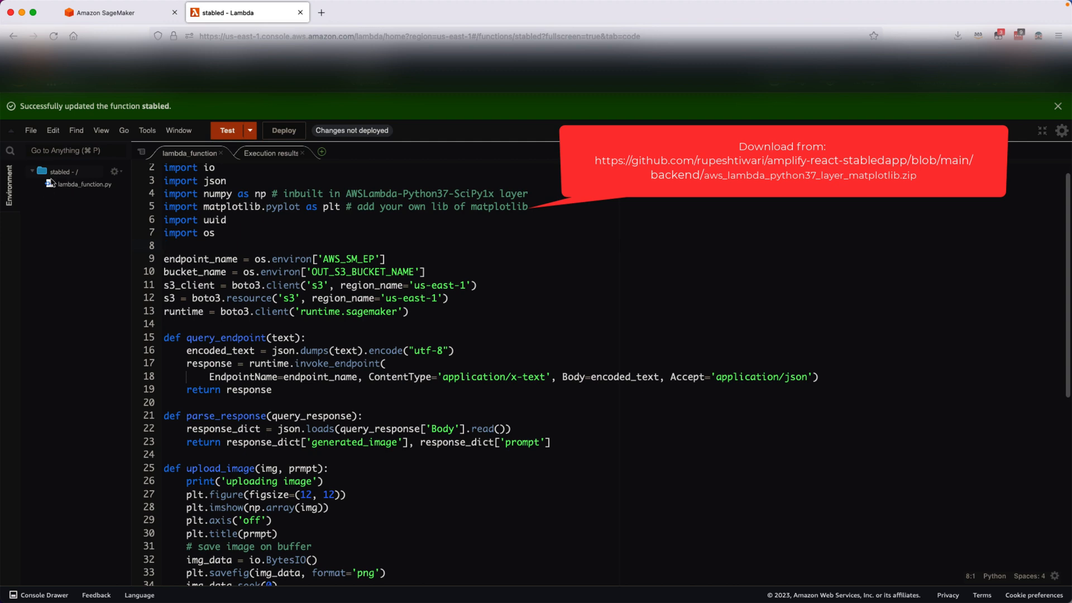
pyautogui.moveTo(168, 149)
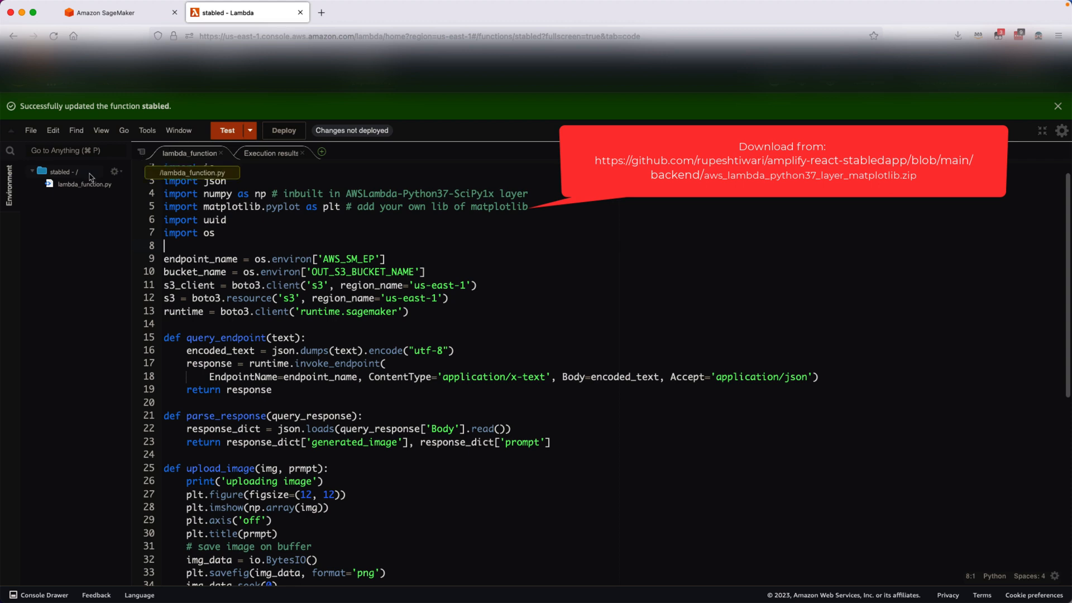
pyautogui.scroll(3)
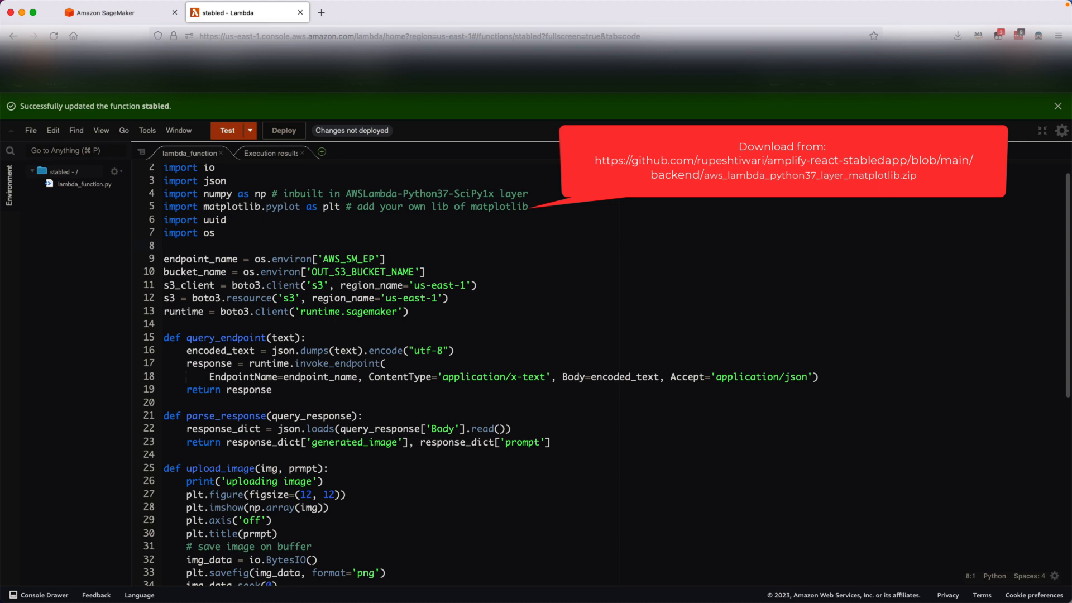
pyautogui.click(164, 246)
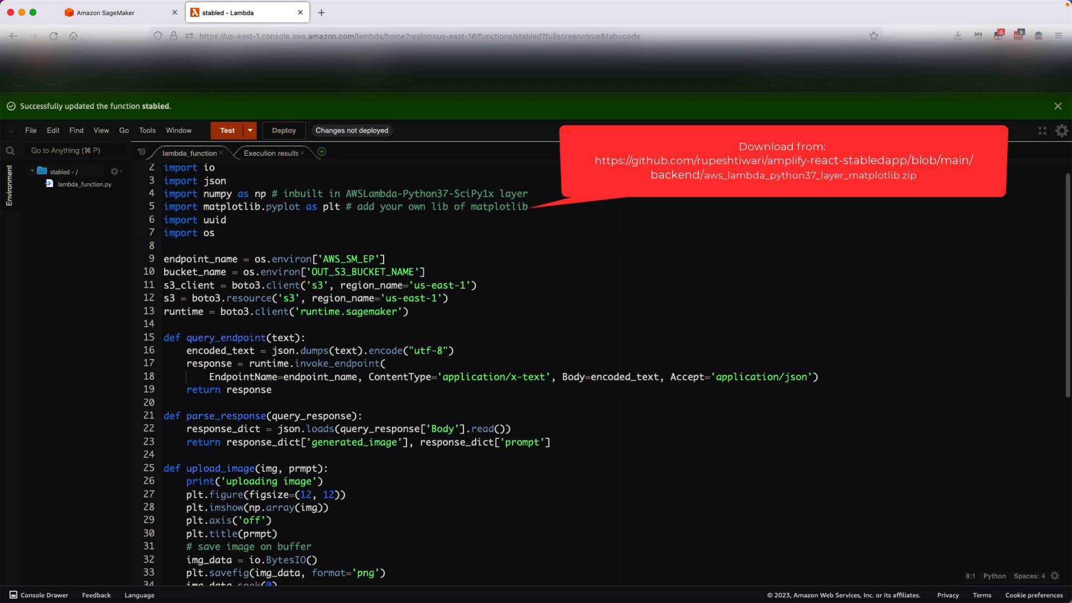
pyautogui.click(164, 246)
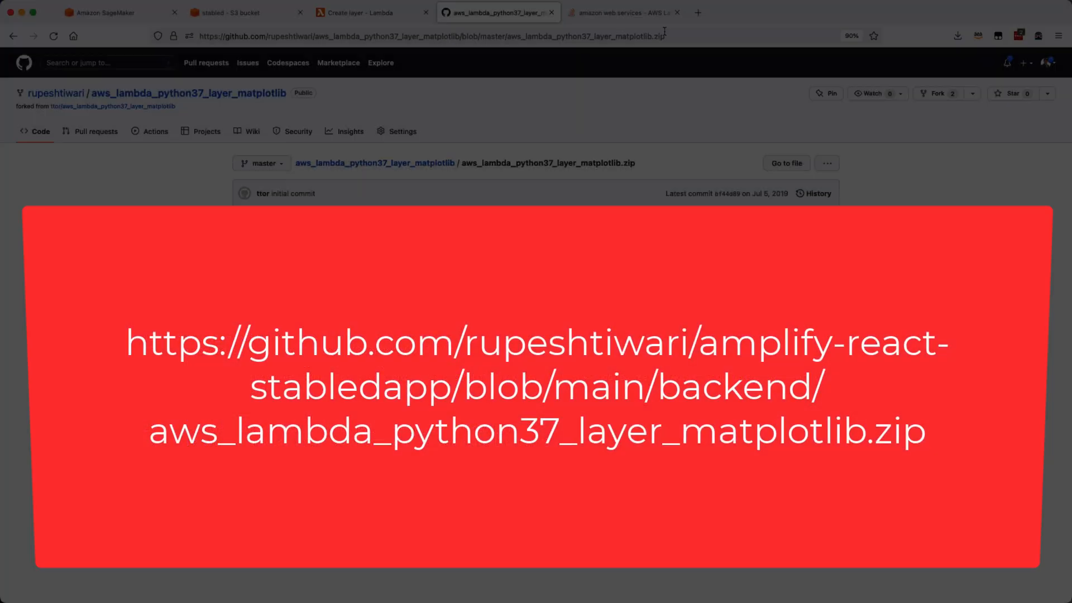
# Step: Return to the stabled function's Add layer tab in the Lambda console
pyautogui.click(423, 35)
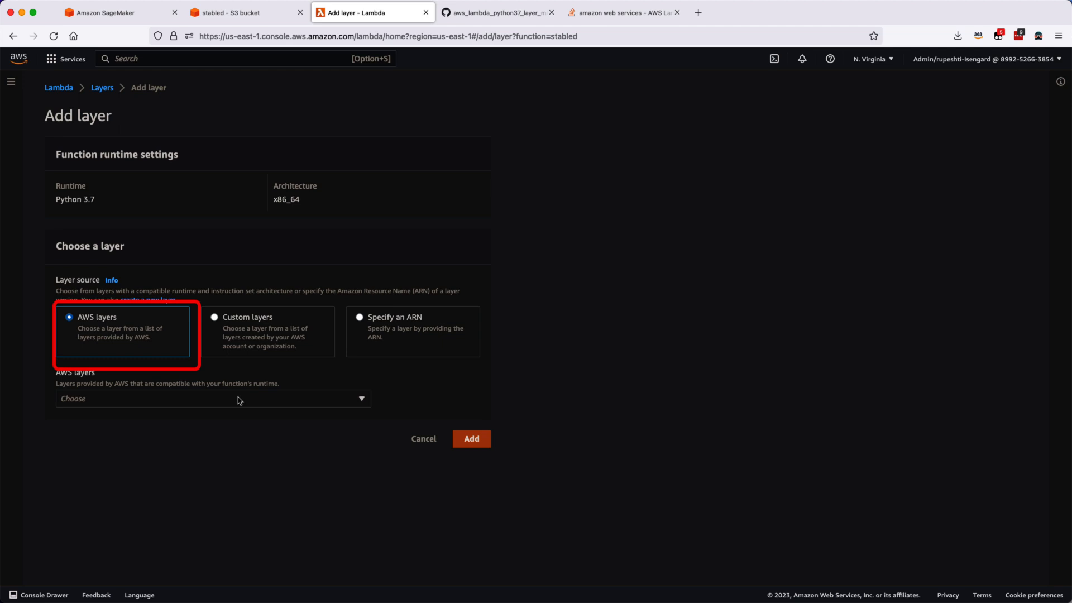
# Step: Open the AWS-provided layers list, then return to the stabled function overview tab
pyautogui.click(212, 399)
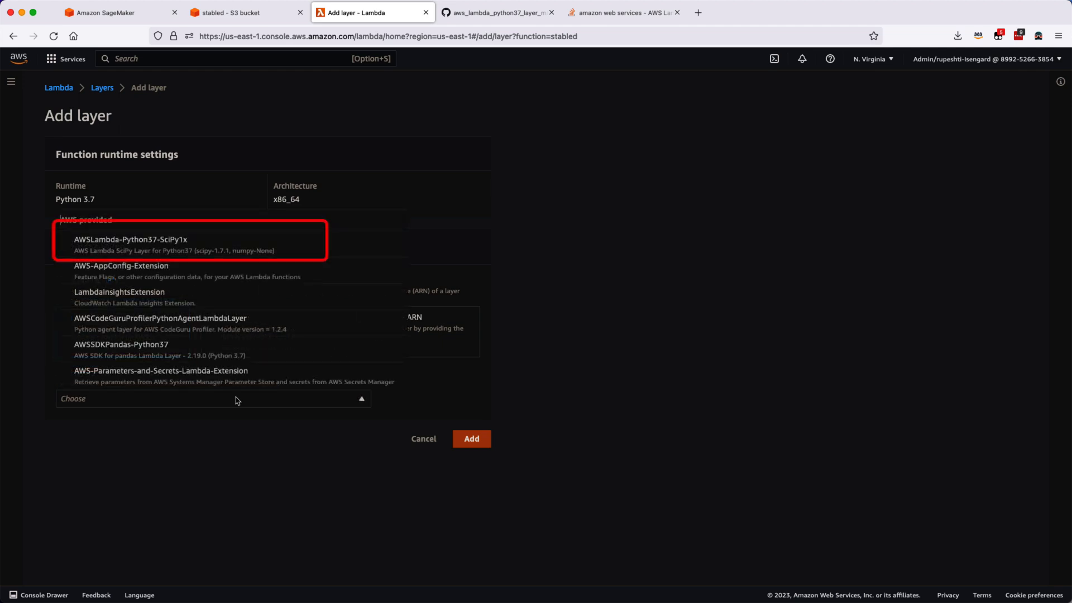
pyautogui.moveTo(102, 297)
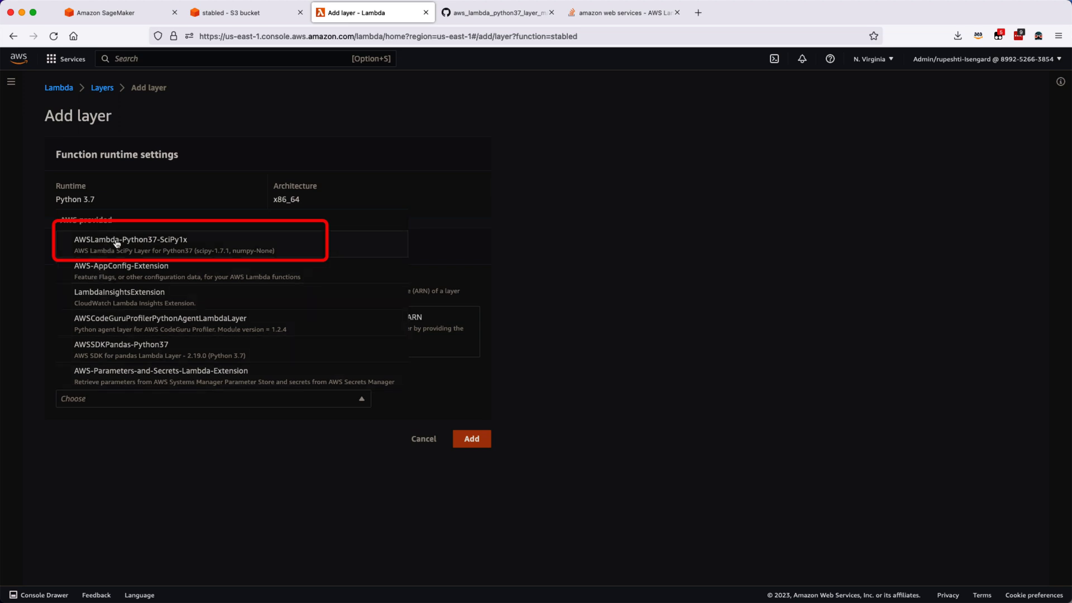
pyautogui.moveTo(154, 245)
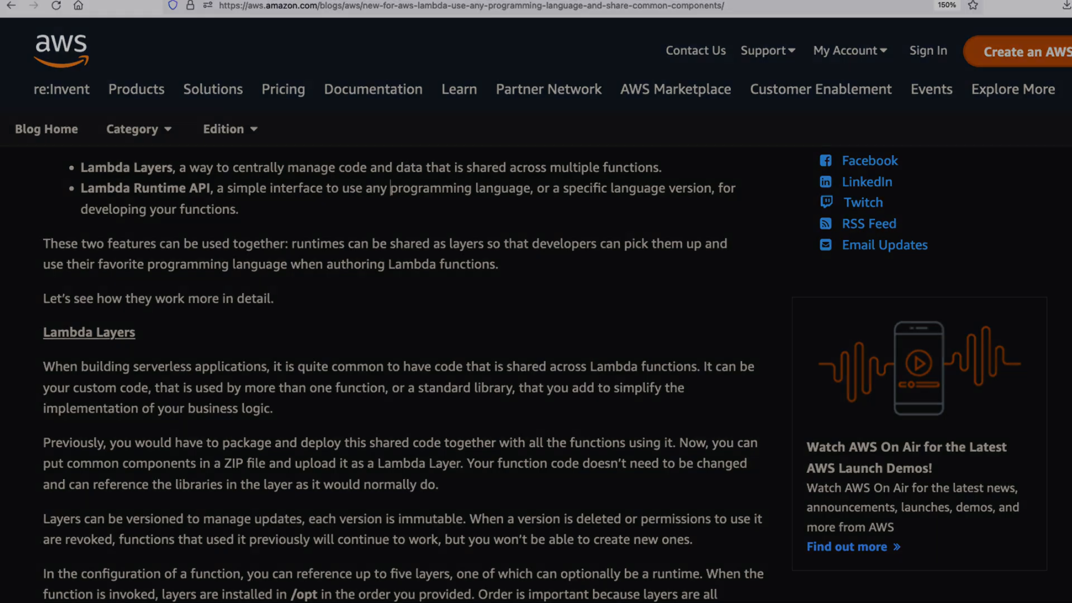
pyautogui.click(372, 13)
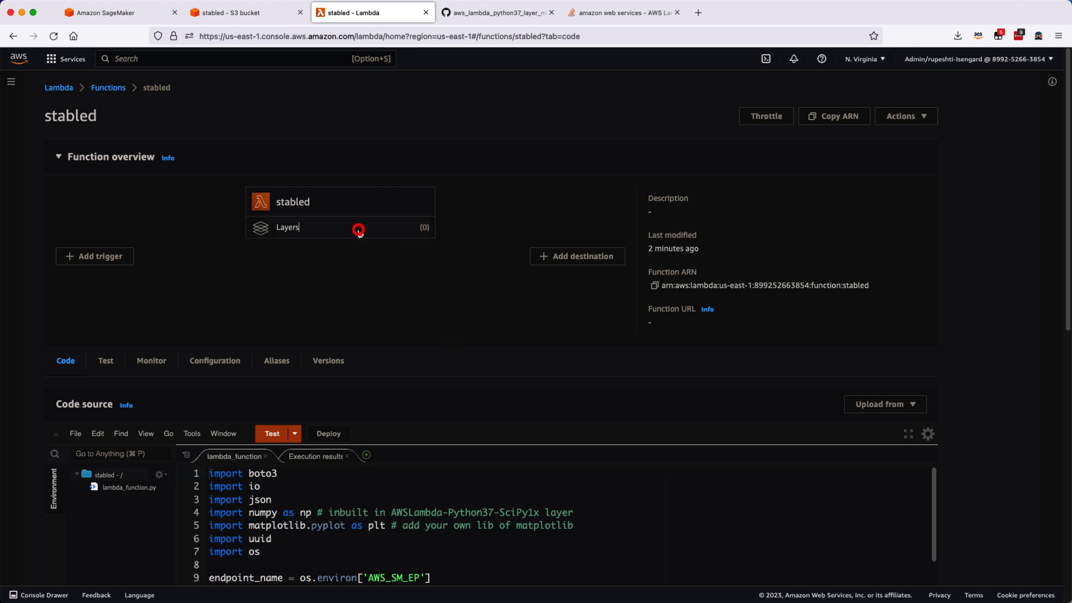
# Step: Add the AWS layer AWSLambda-Python37-SciPy1x, version 115, to stabled
pyautogui.scroll(-3)
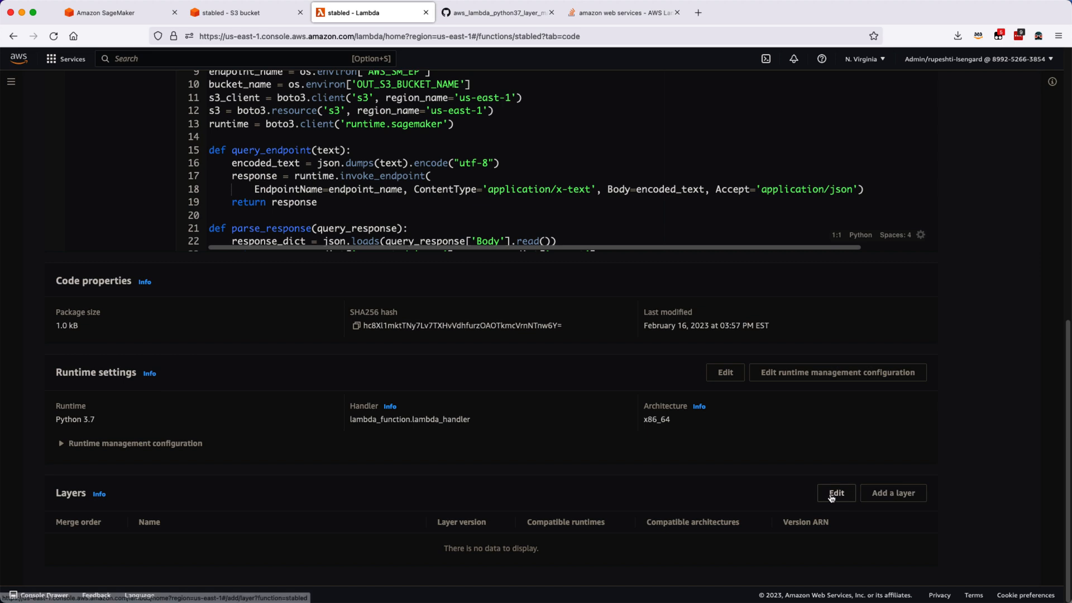
pyautogui.click(892, 492)
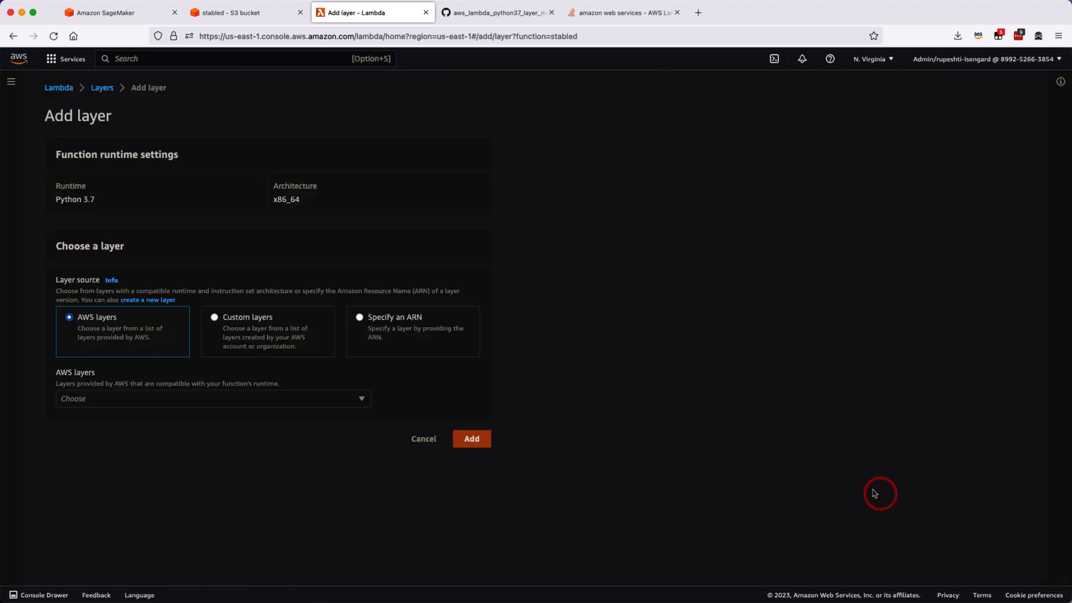
pyautogui.moveTo(178, 281)
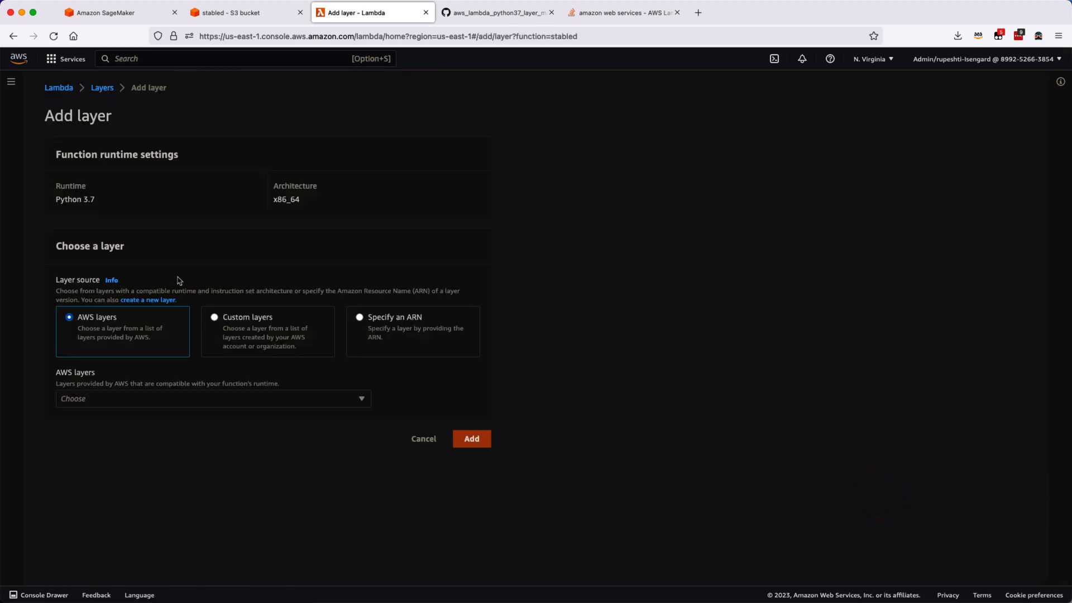
pyautogui.moveTo(94, 323)
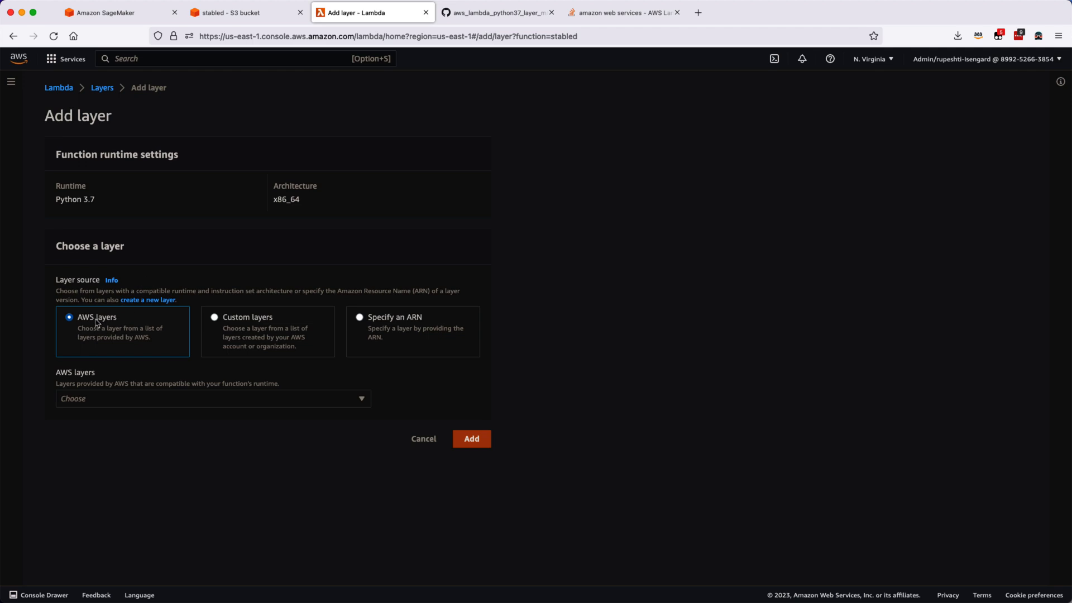
pyautogui.click(213, 398)
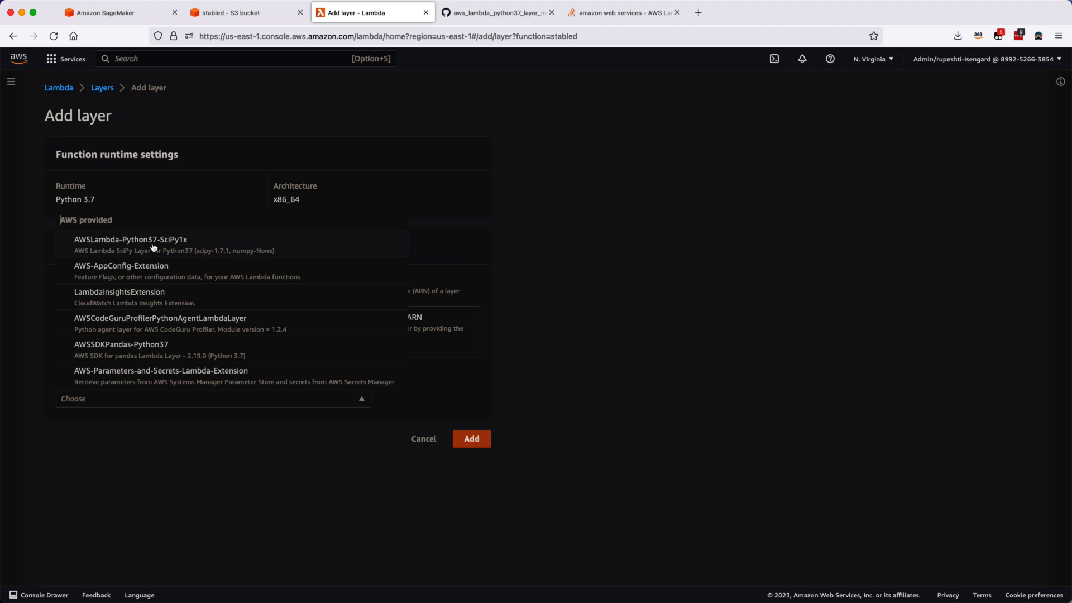
pyautogui.click(130, 244)
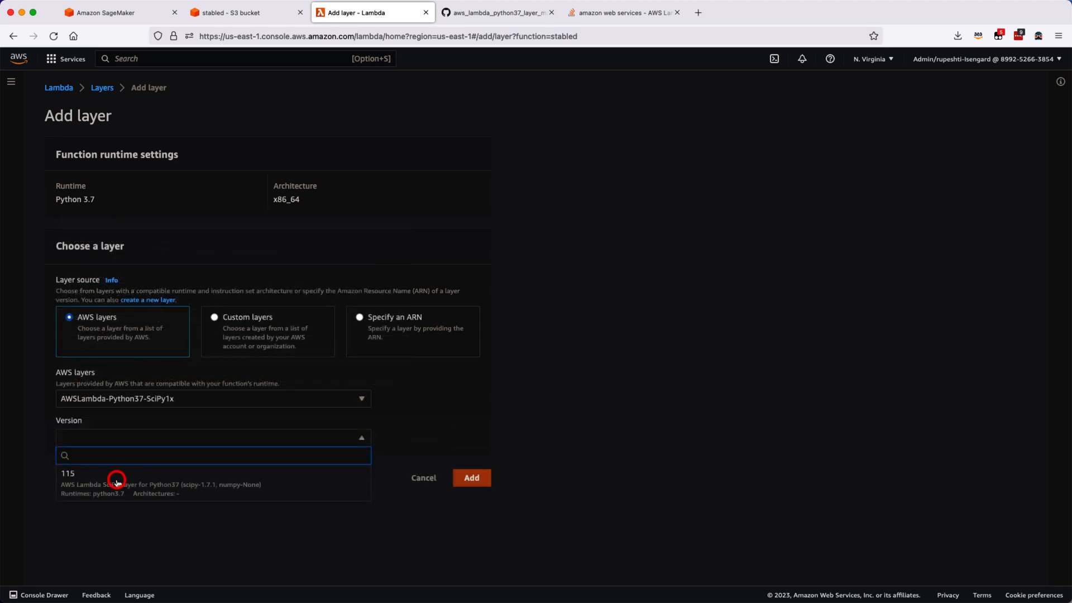
pyautogui.click(116, 477)
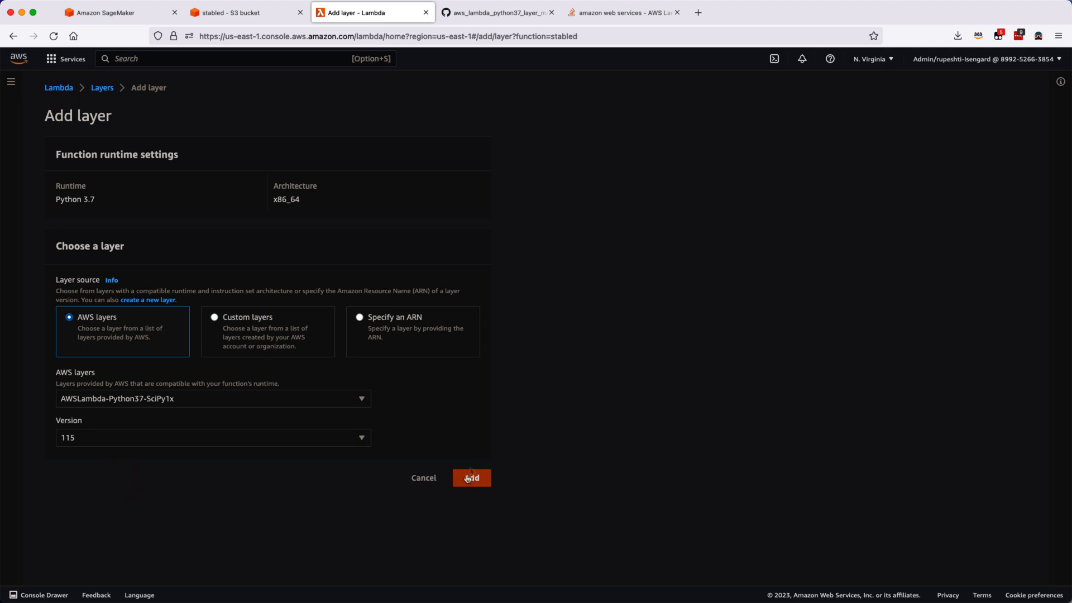
pyautogui.click(471, 477)
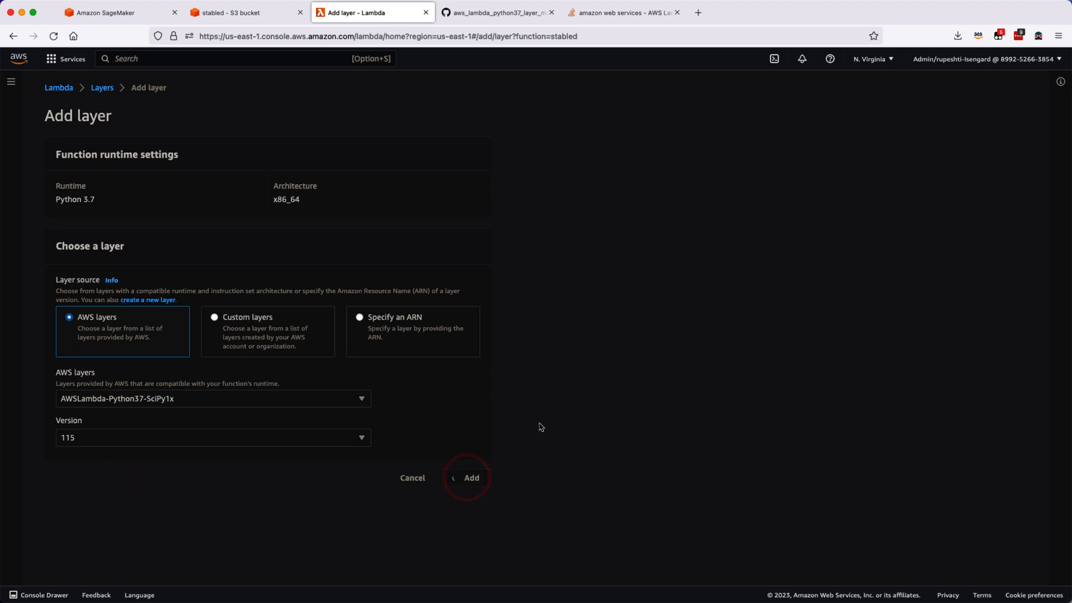
pyautogui.click(472, 477)
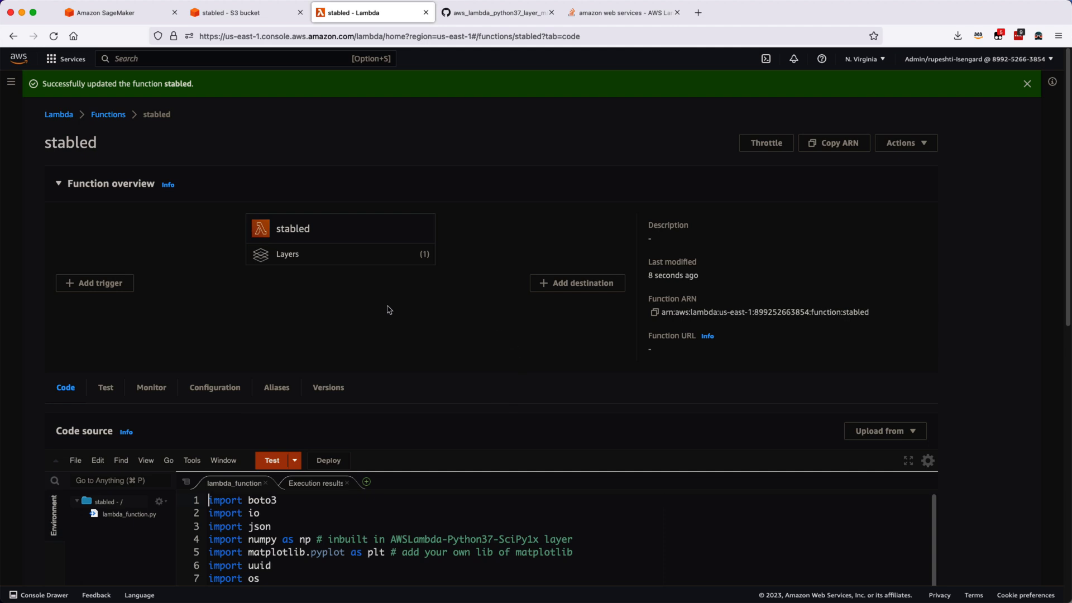
# Step: Run a test of stabled, which fails on missing matplotlib
pyautogui.scroll(-3)
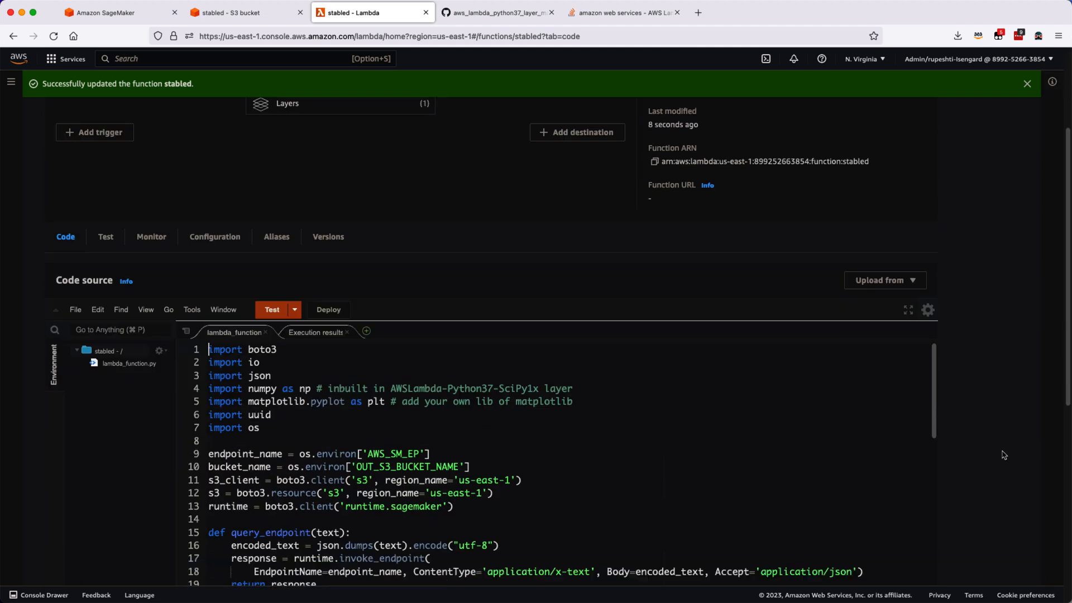
pyautogui.scroll(-3)
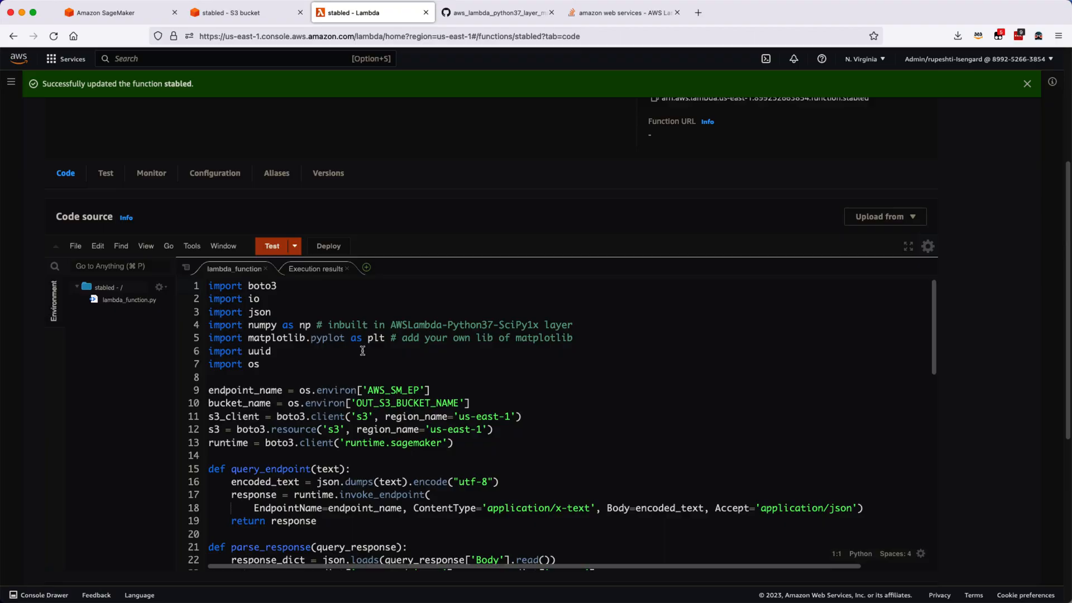
pyautogui.click(271, 246)
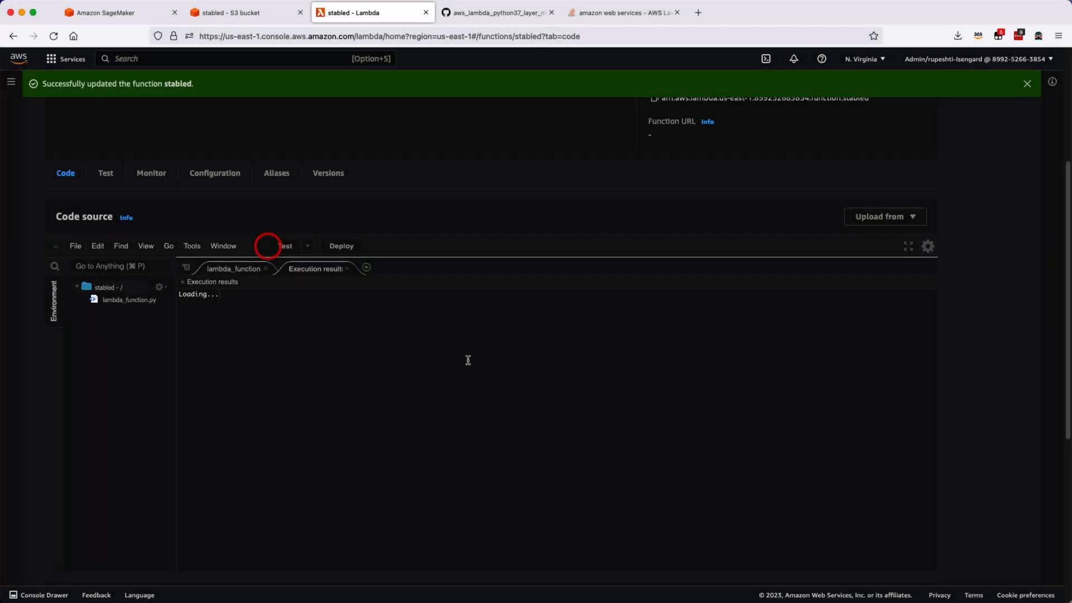
pyautogui.click(272, 246)
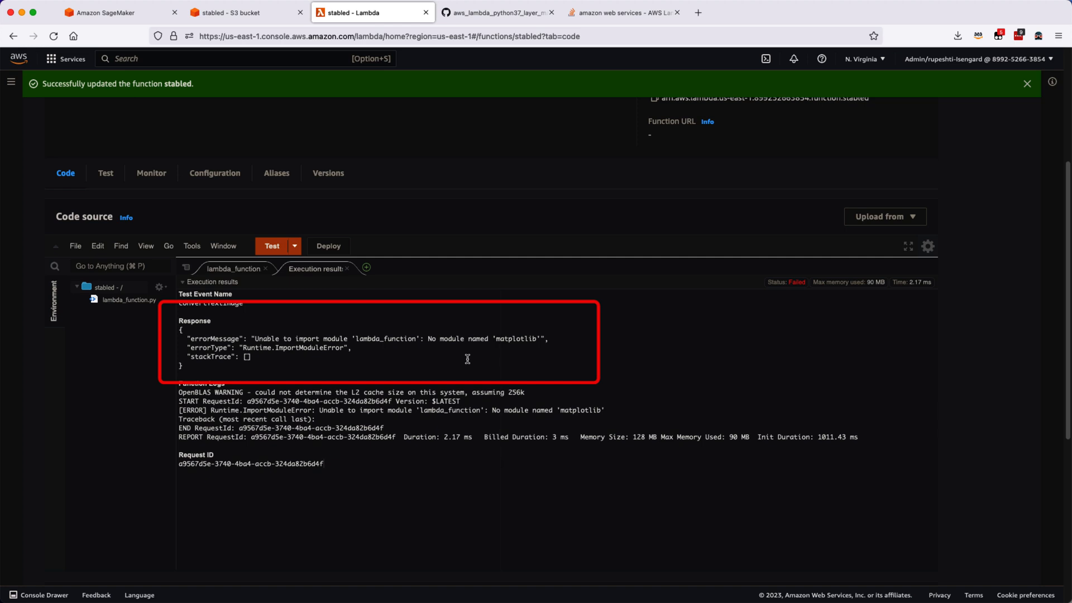
pyautogui.moveTo(517, 340)
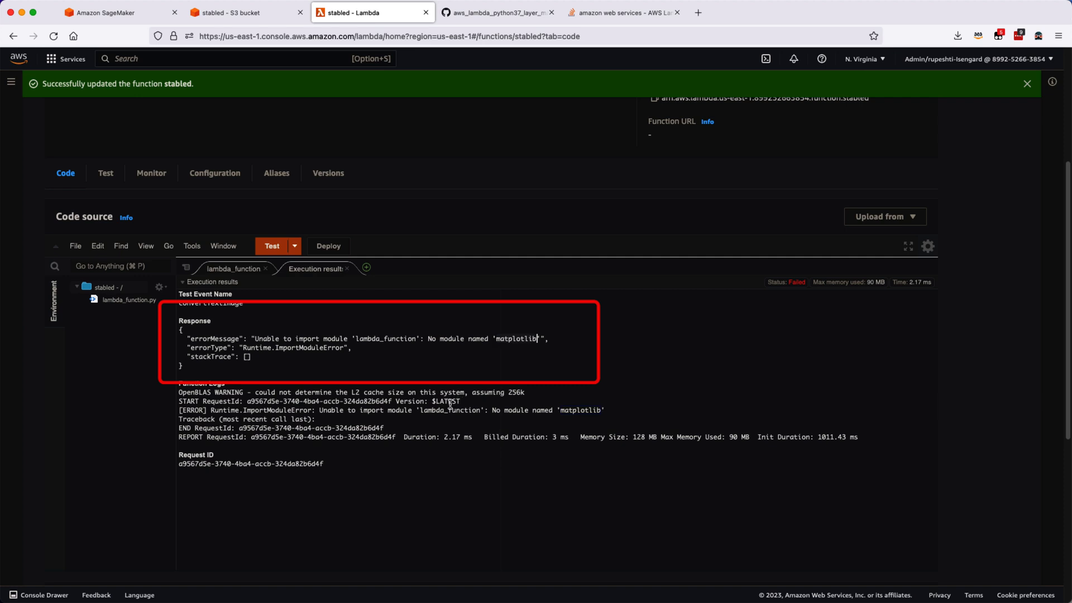
pyautogui.moveTo(426, 387)
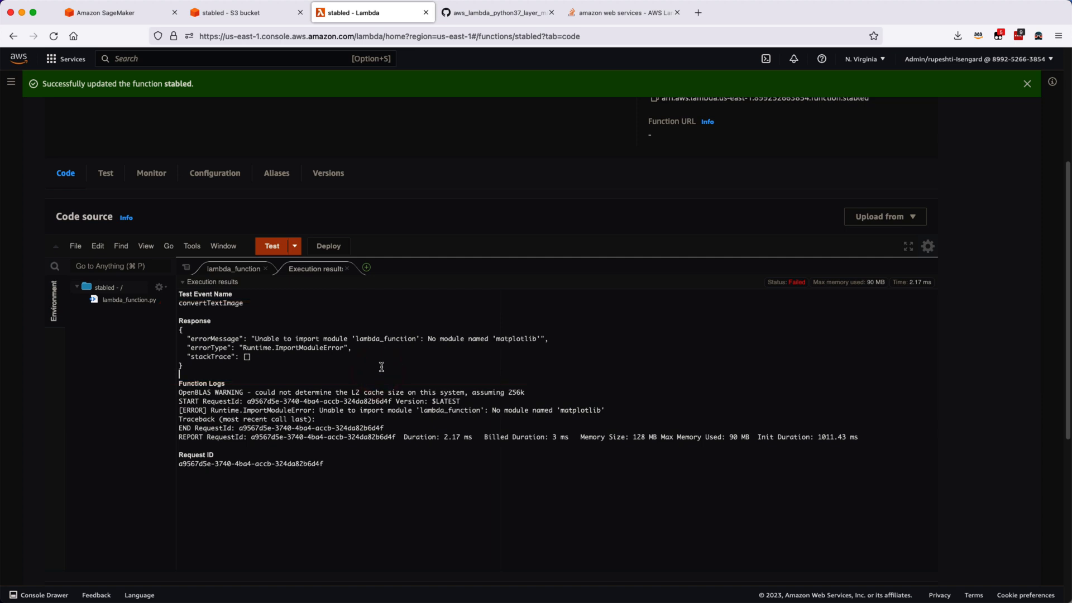
pyautogui.moveTo(290, 217)
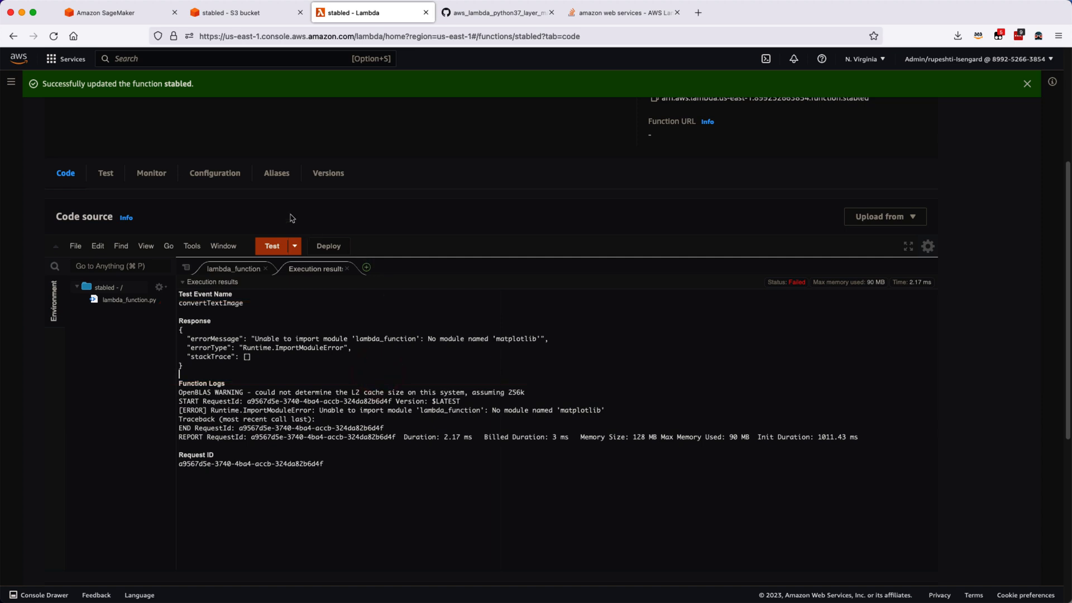
pyautogui.moveTo(183, 239)
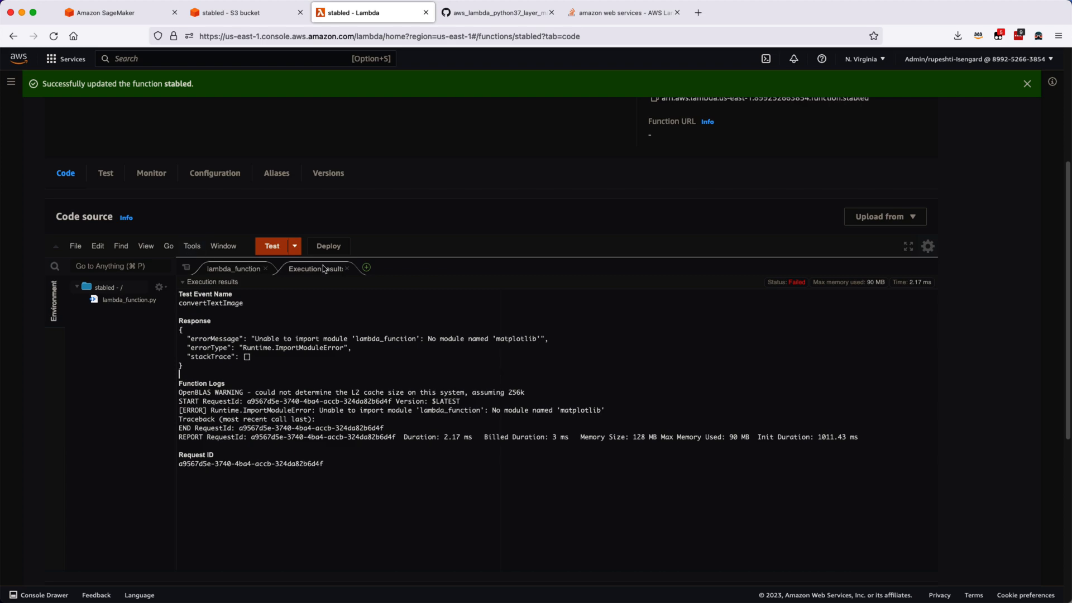
# Step: Start adding a custom layer to stabled and choose to create a new layer
pyautogui.scroll(3)
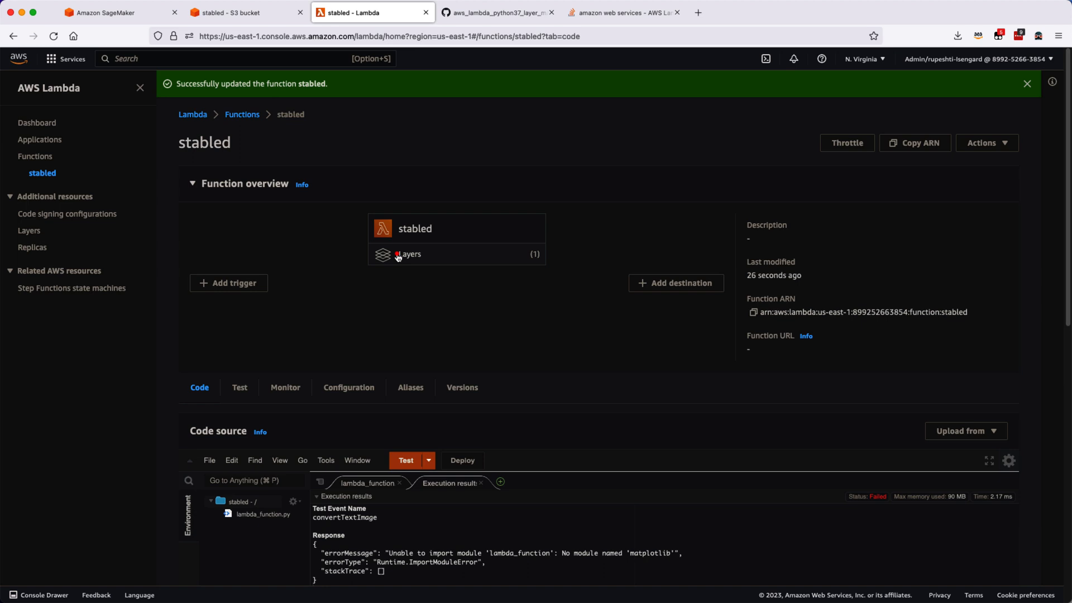
pyautogui.click(408, 253)
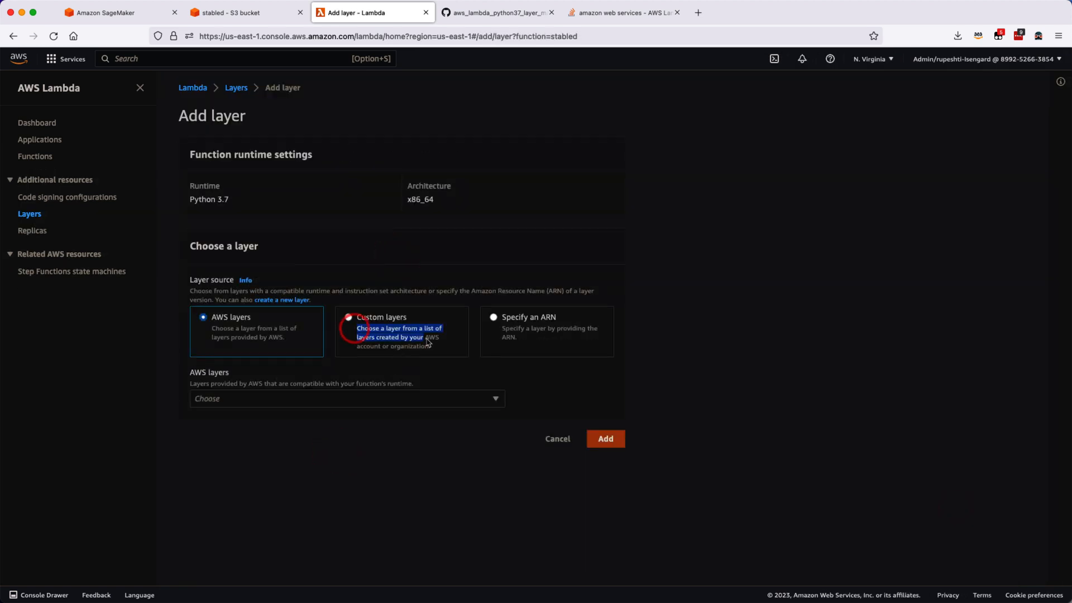
pyautogui.click(348, 317)
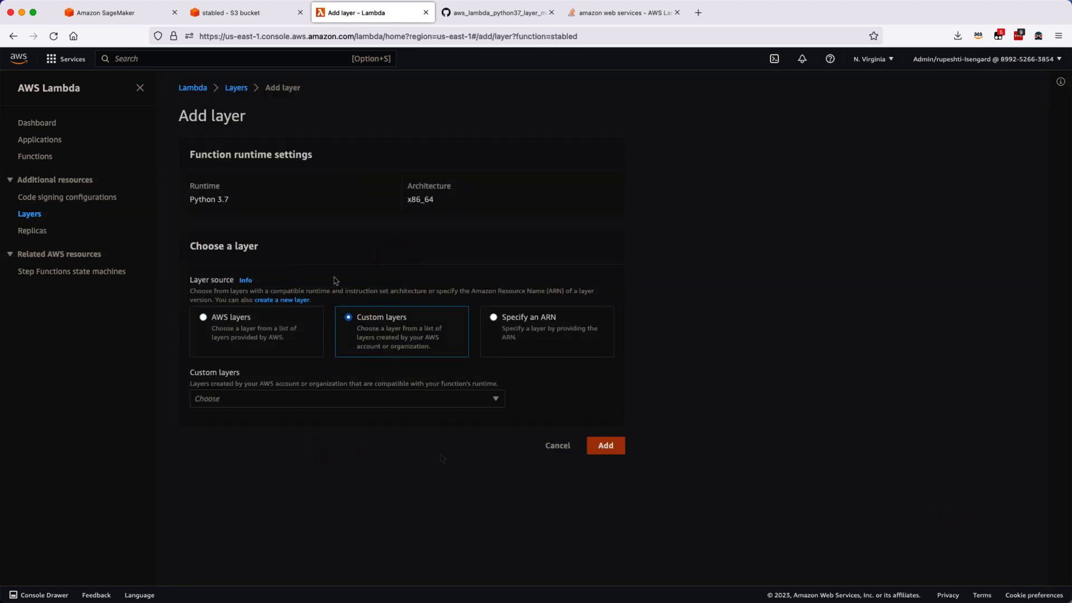
pyautogui.click(280, 299)
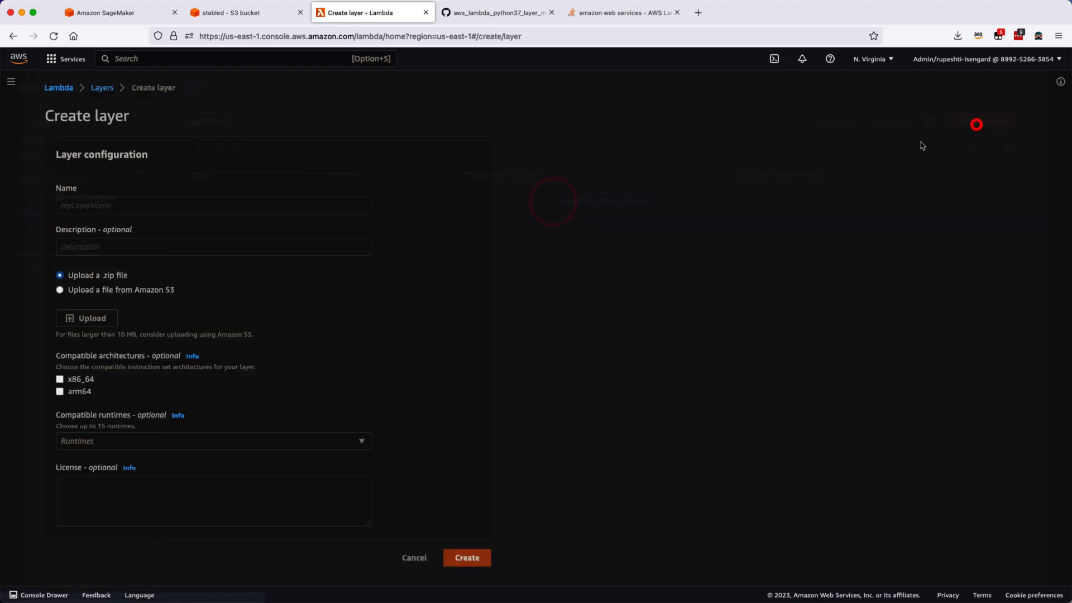
# Step: Name the new layer 'matplotlib' and mark it compatible with x86_64
pyautogui.write('matlab')
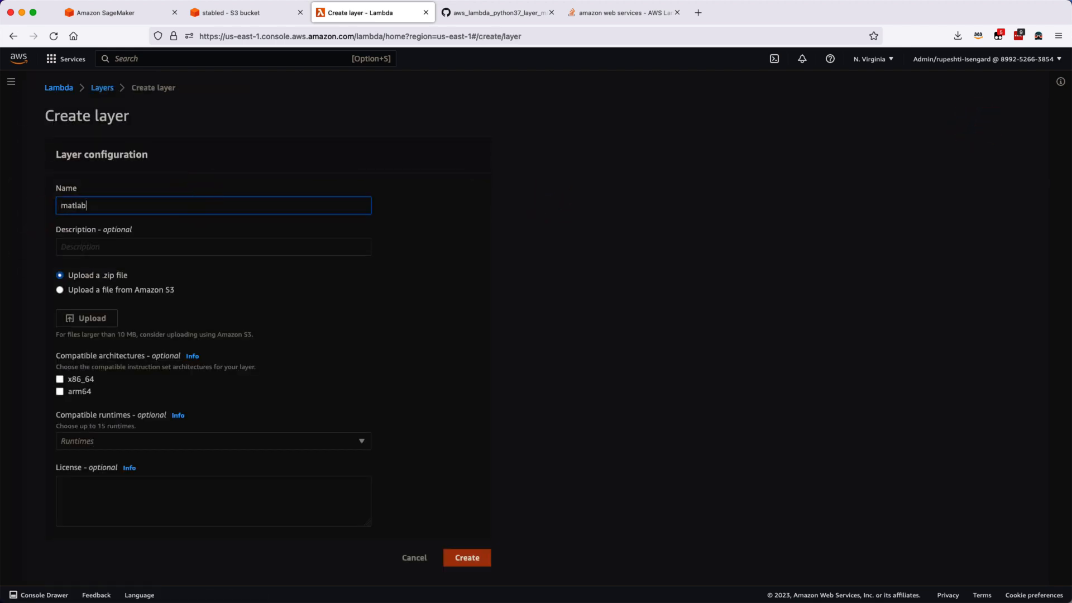
pyautogui.write('plotlib')
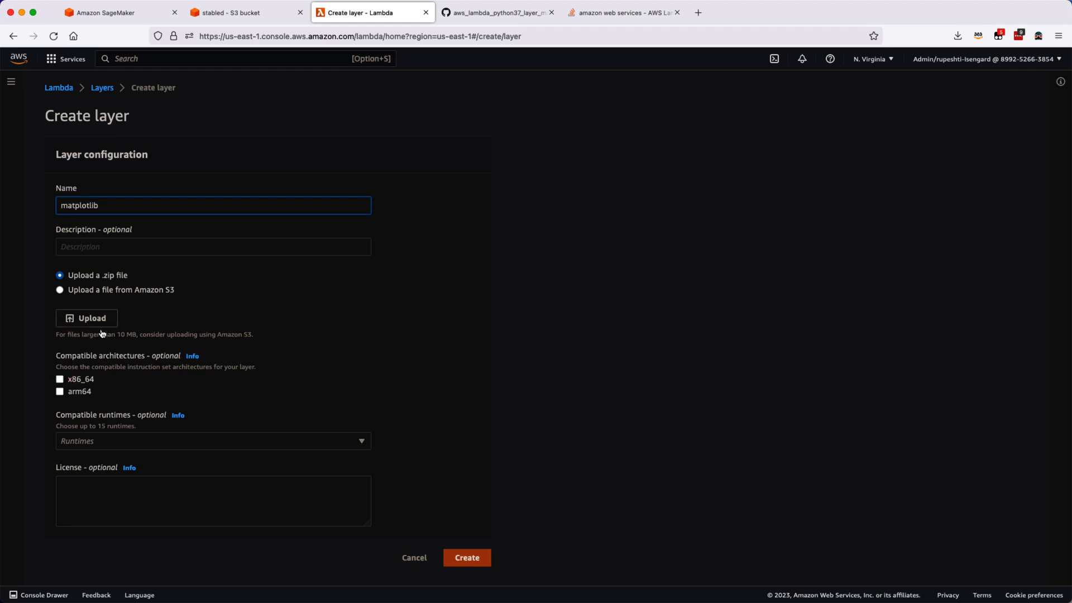
pyautogui.click(60, 379)
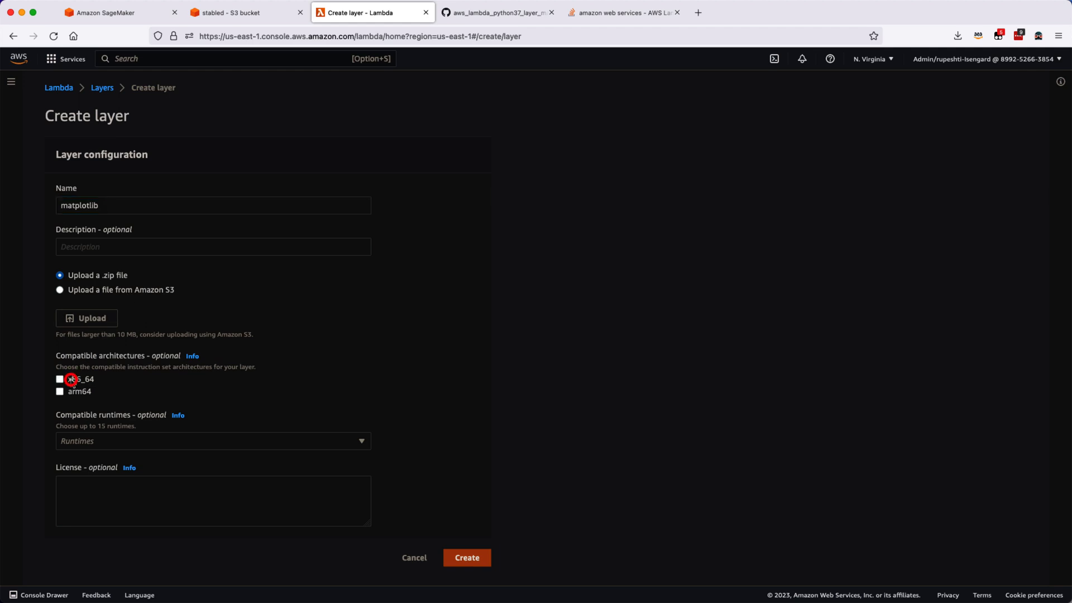
pyautogui.click(60, 378)
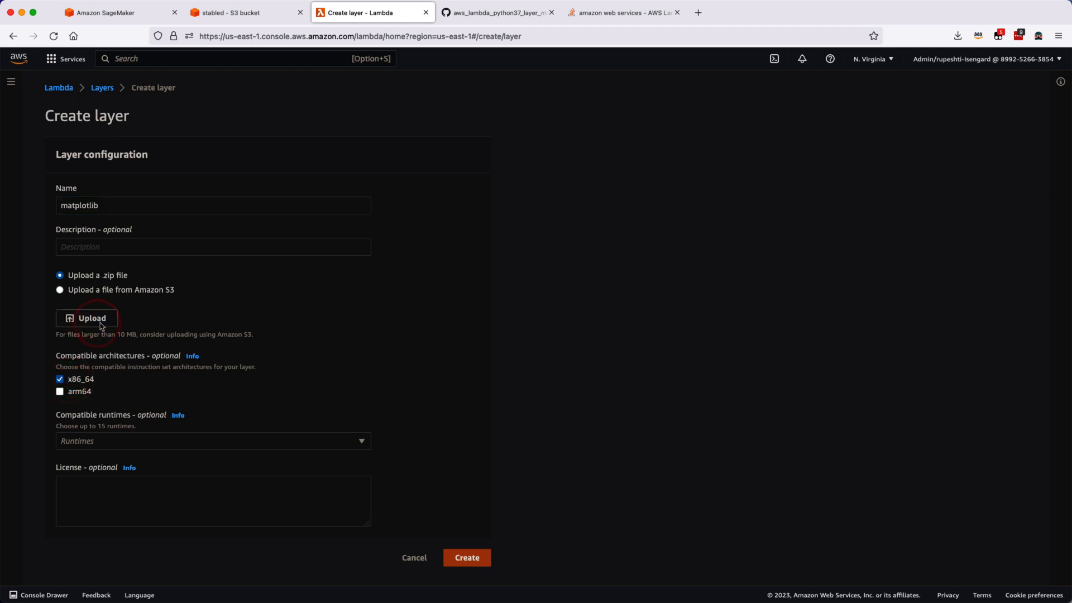
# Step: Upload the matplotlib zip from Downloads, add Python 3.7 runtime, and create the layer
pyautogui.click(86, 317)
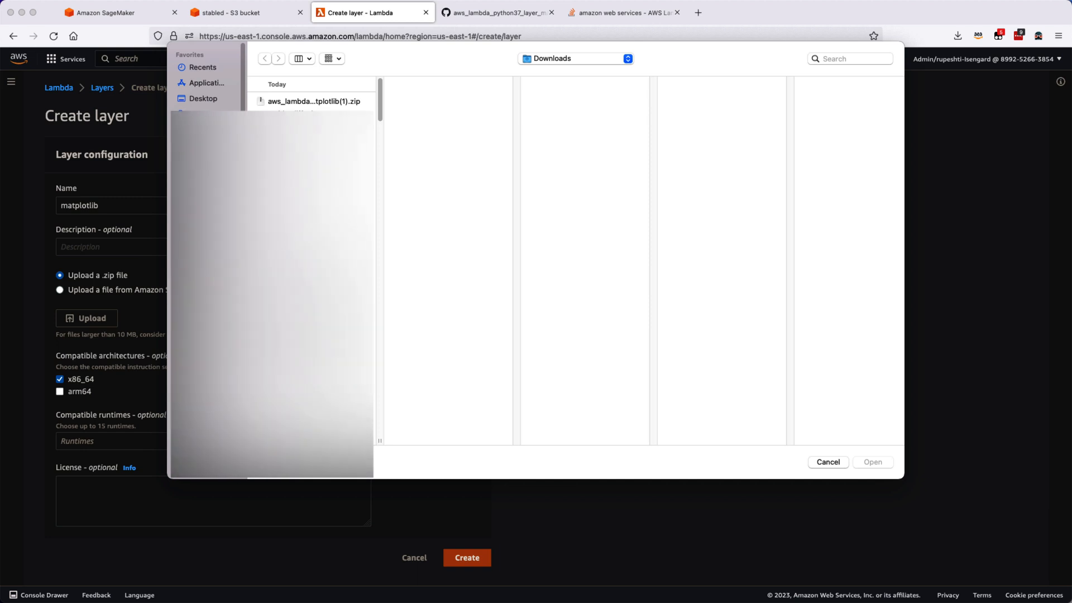
pyautogui.click(313, 101)
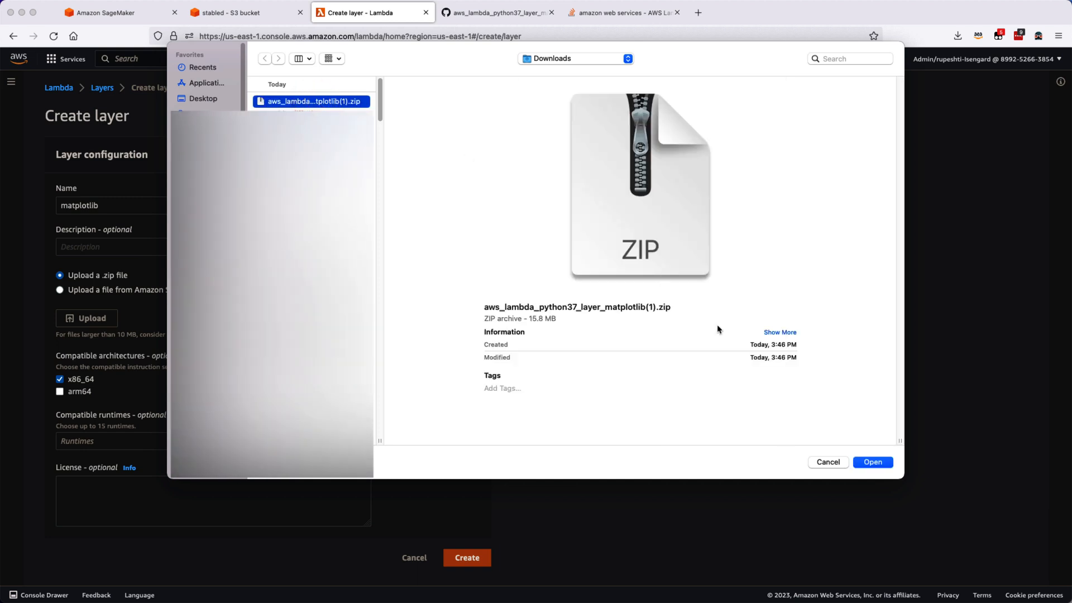
pyautogui.click(872, 463)
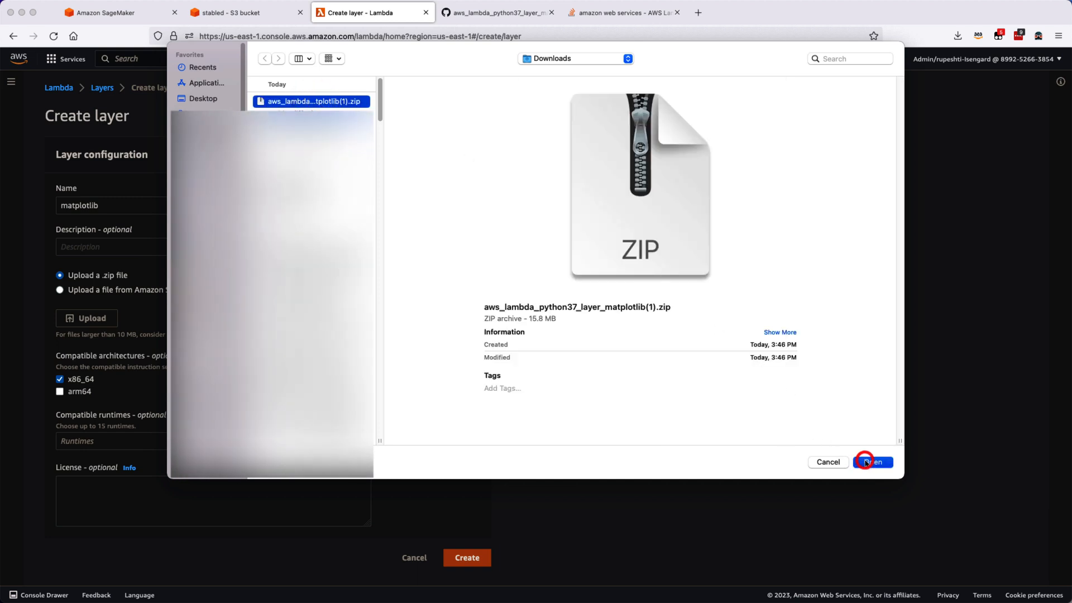
pyautogui.click(873, 462)
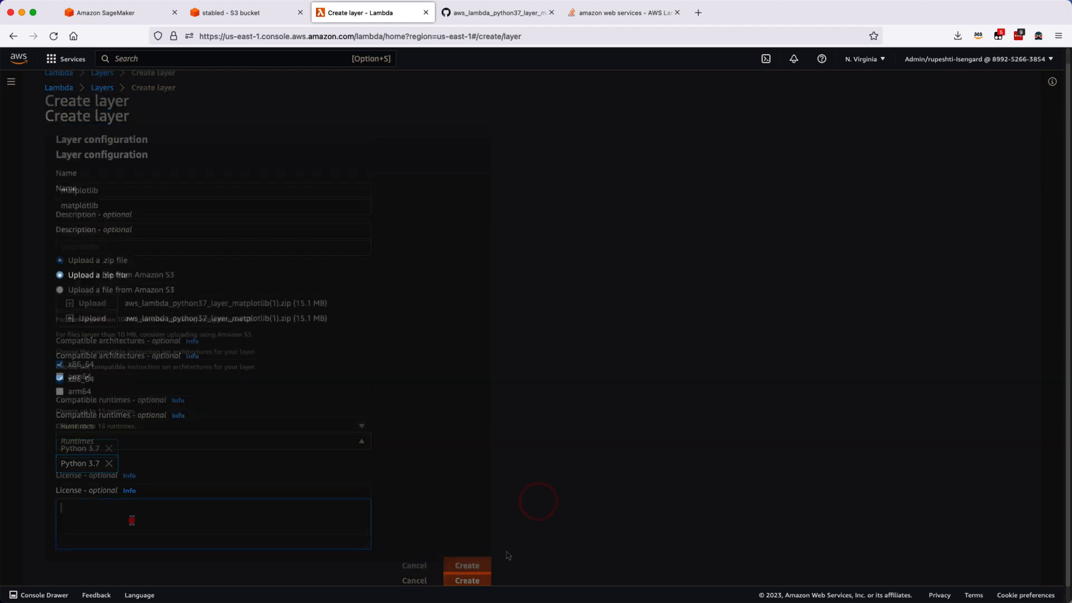
pyautogui.click(467, 566)
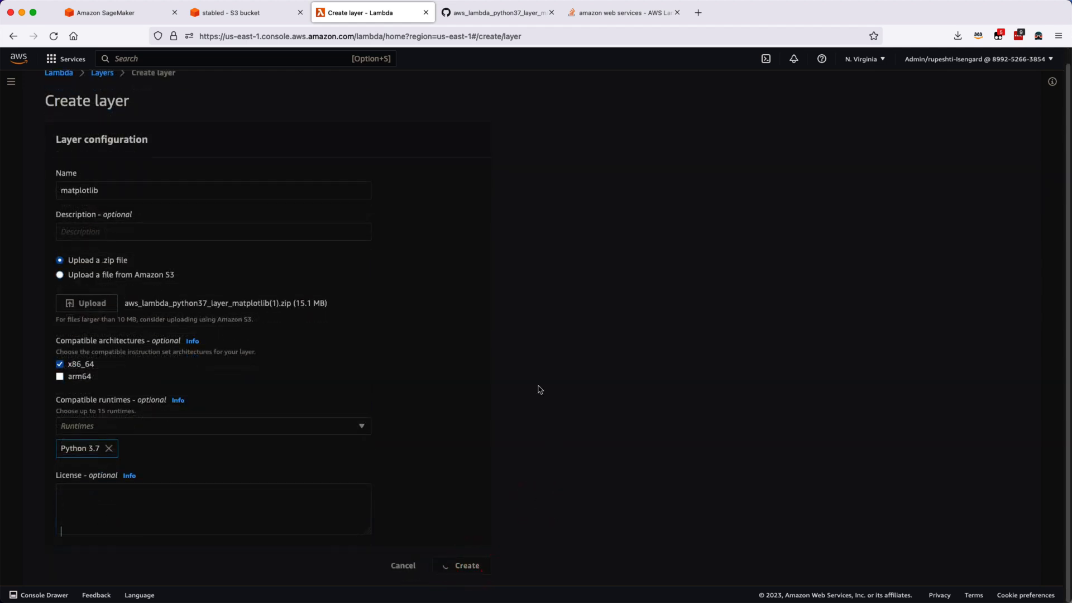
pyautogui.click(467, 565)
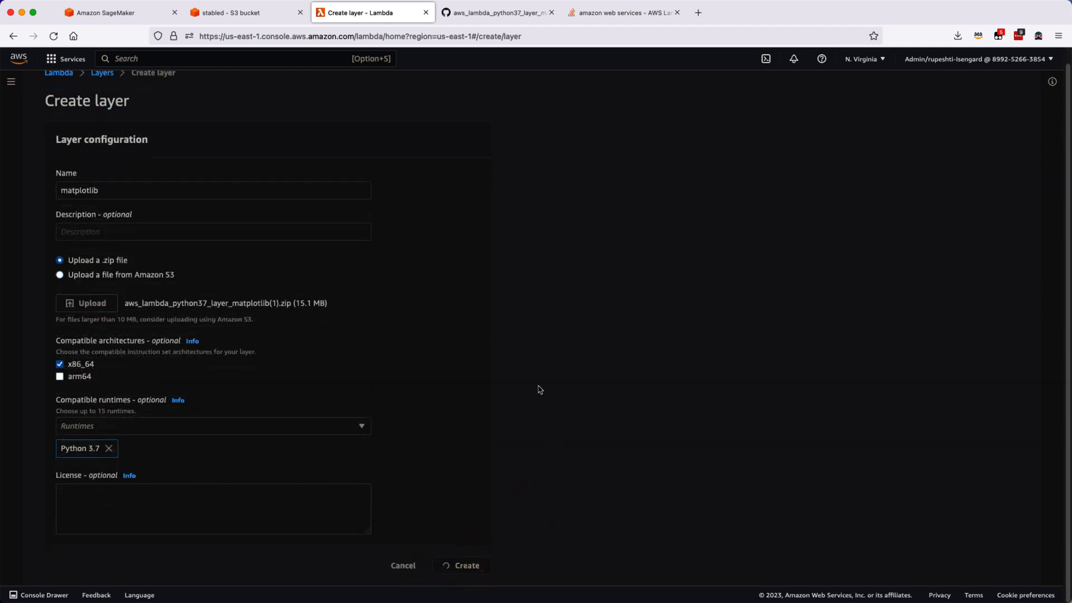
pyautogui.click(212, 508)
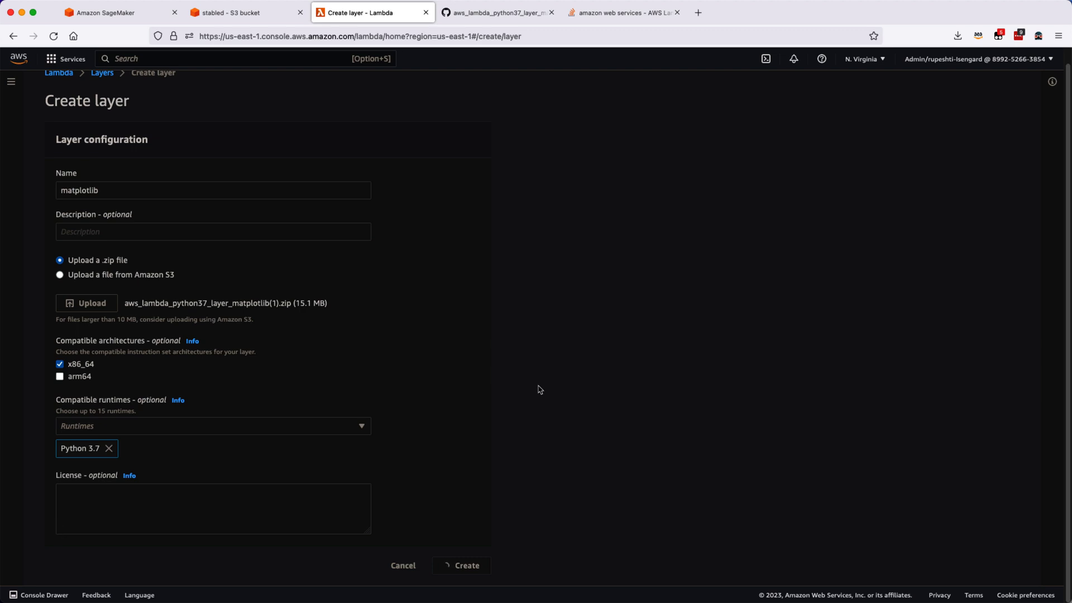
pyautogui.click(212, 508)
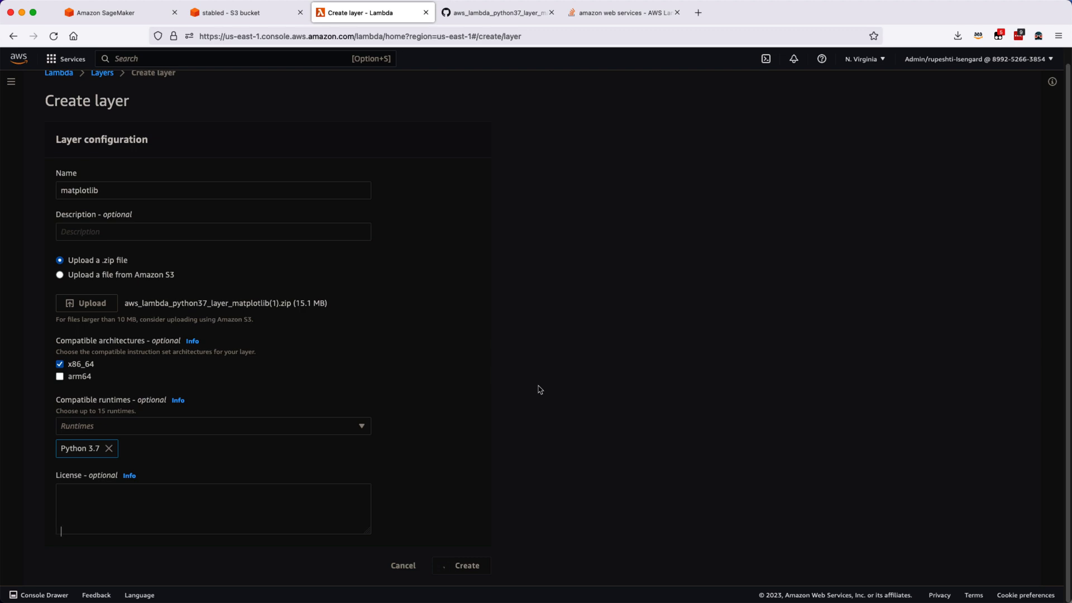
pyautogui.click(467, 565)
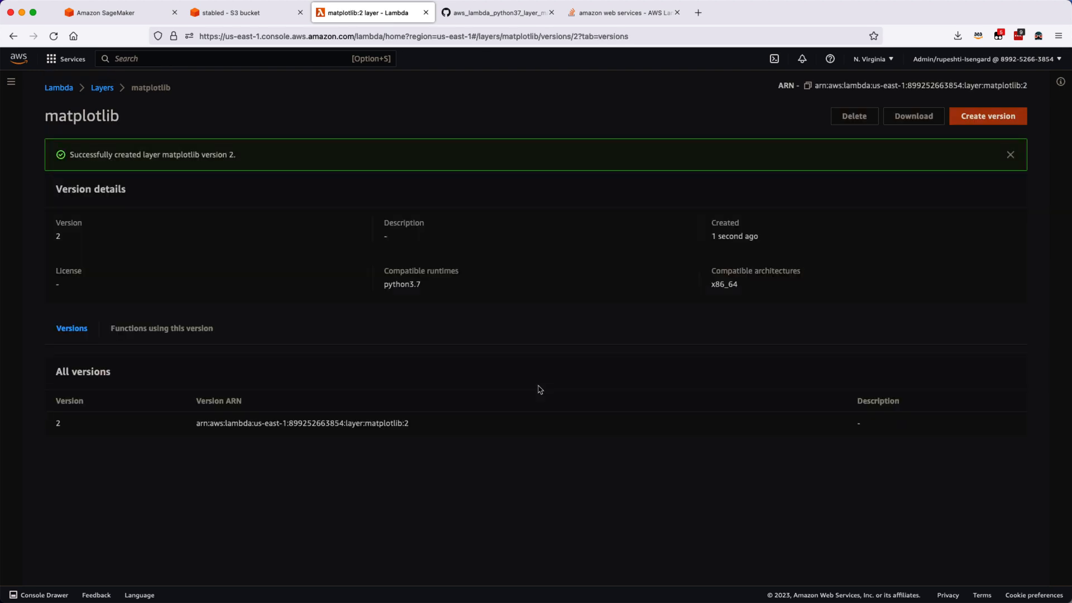
# Step: Go through Functions to stabled and scroll to its Layers section
pyautogui.click(10, 82)
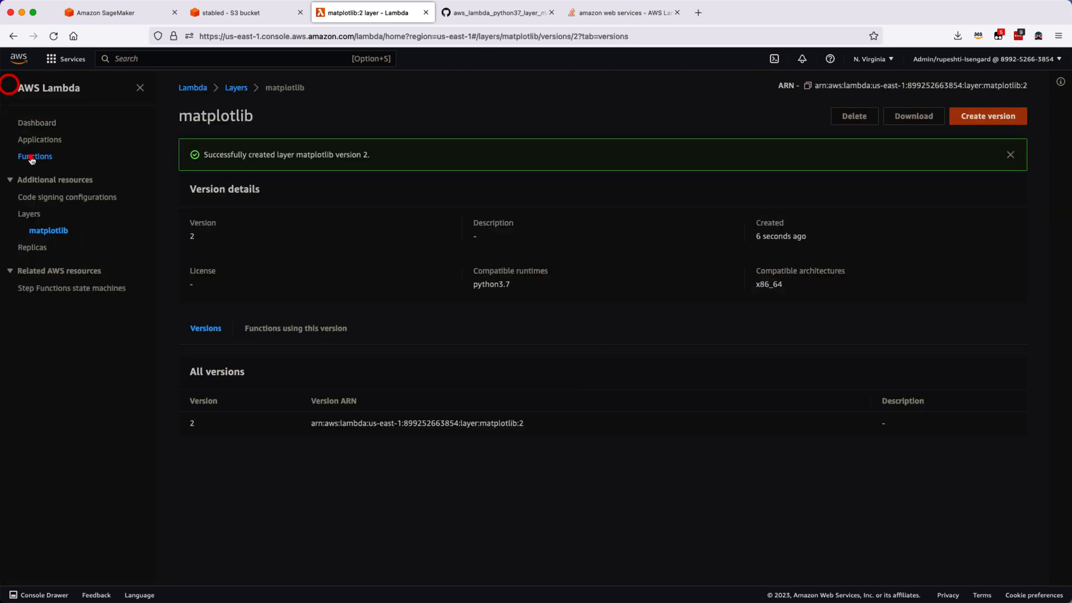
pyautogui.click(35, 155)
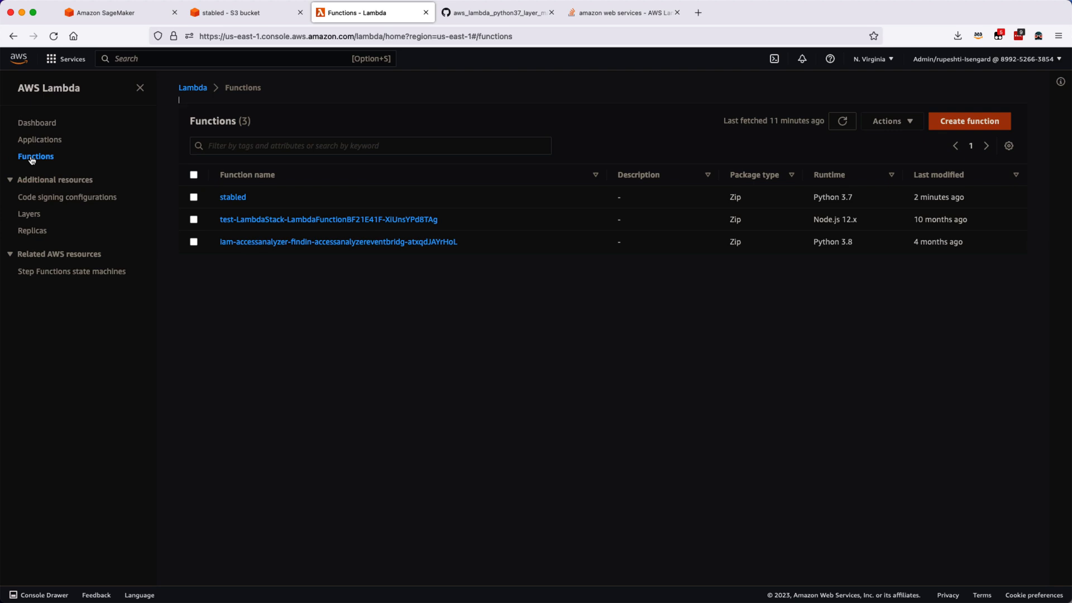
pyautogui.click(233, 197)
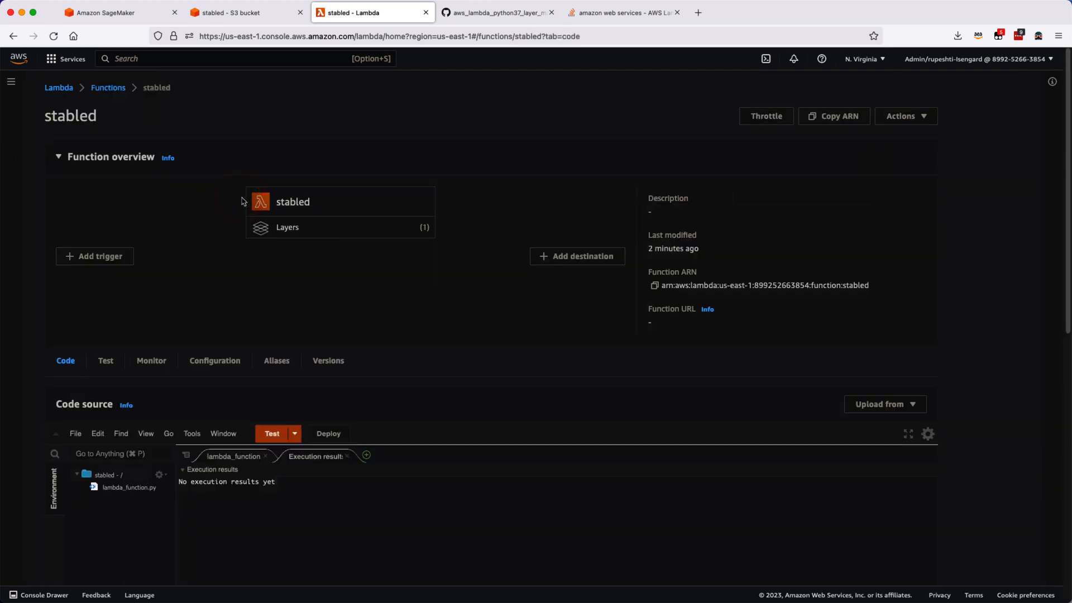
pyautogui.scroll(-3)
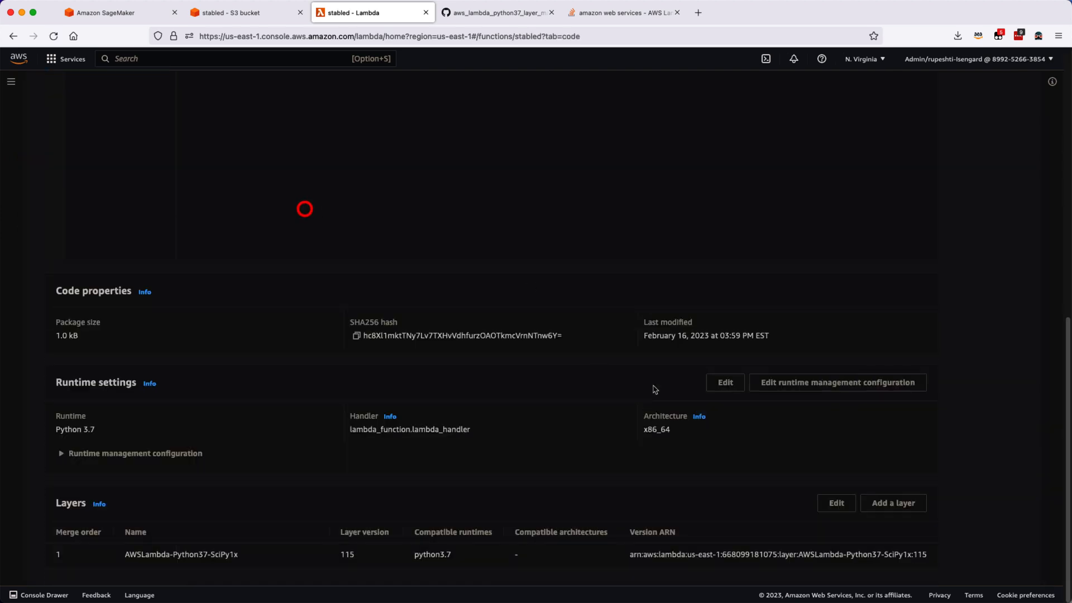
# Step: Add the custom matplotlib layer, version 2, to stabled
pyautogui.click(892, 503)
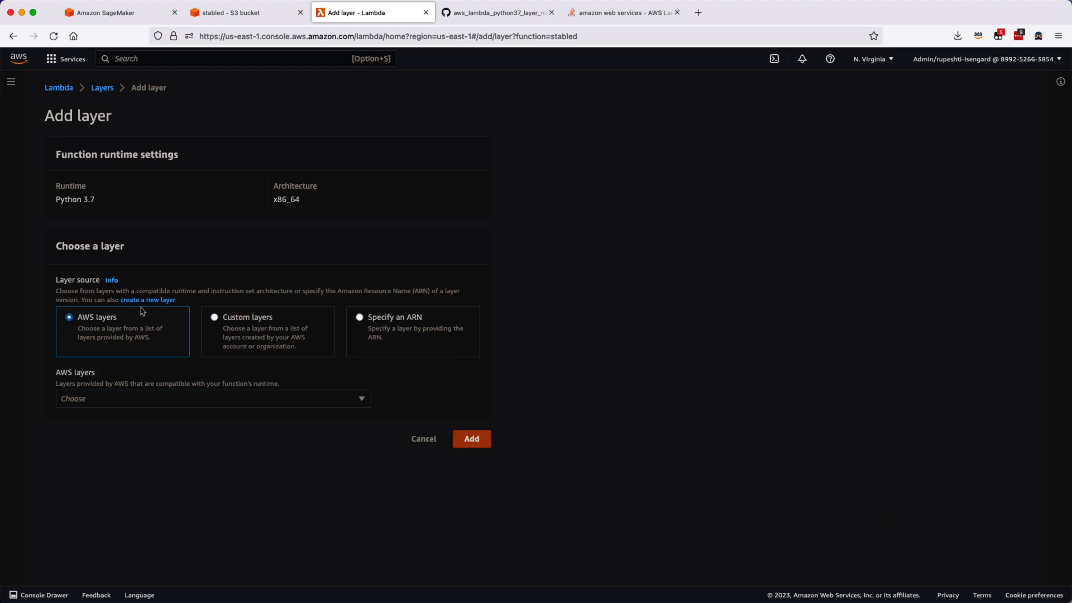
pyautogui.click(214, 316)
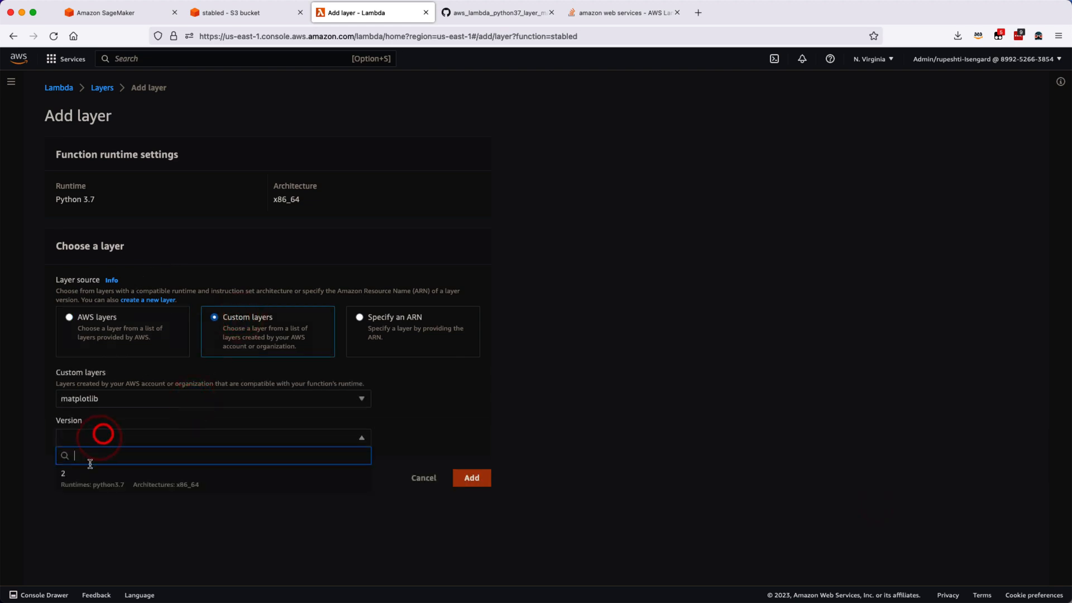
pyautogui.click(63, 473)
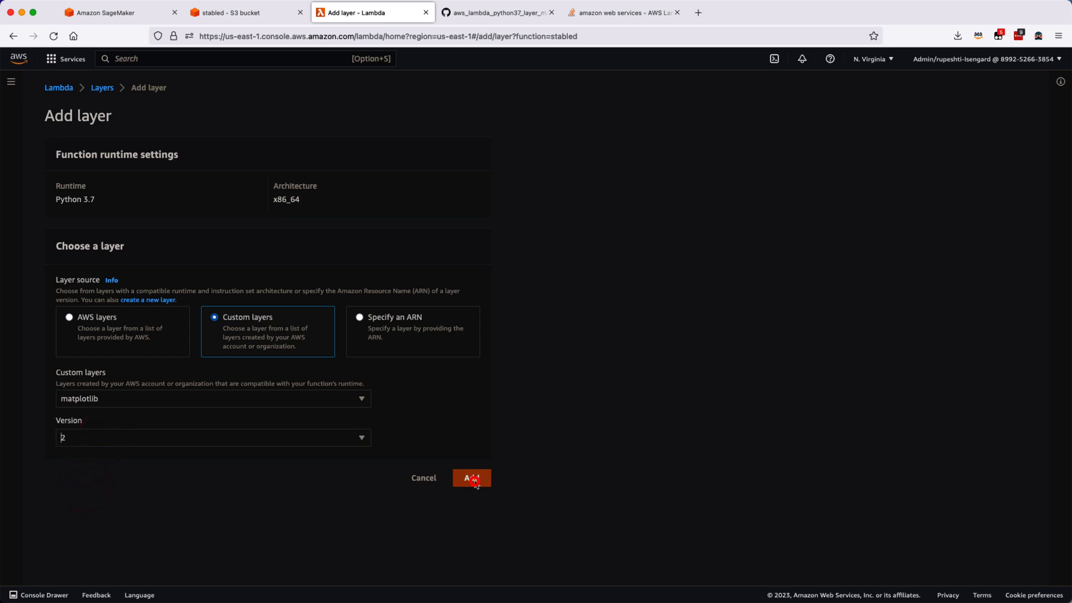
pyautogui.click(470, 478)
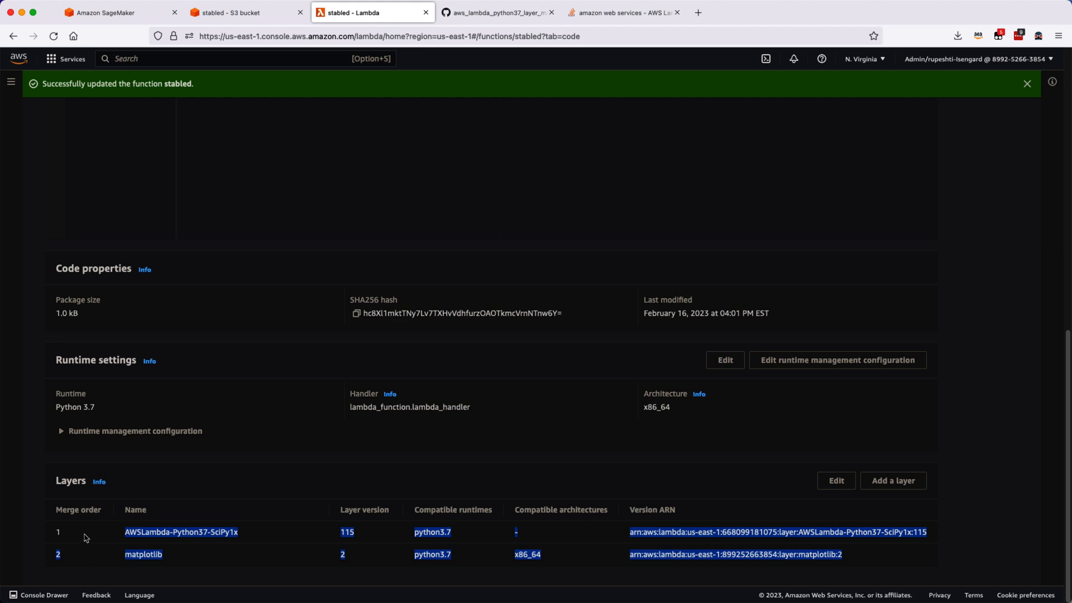
pyautogui.moveTo(407, 530)
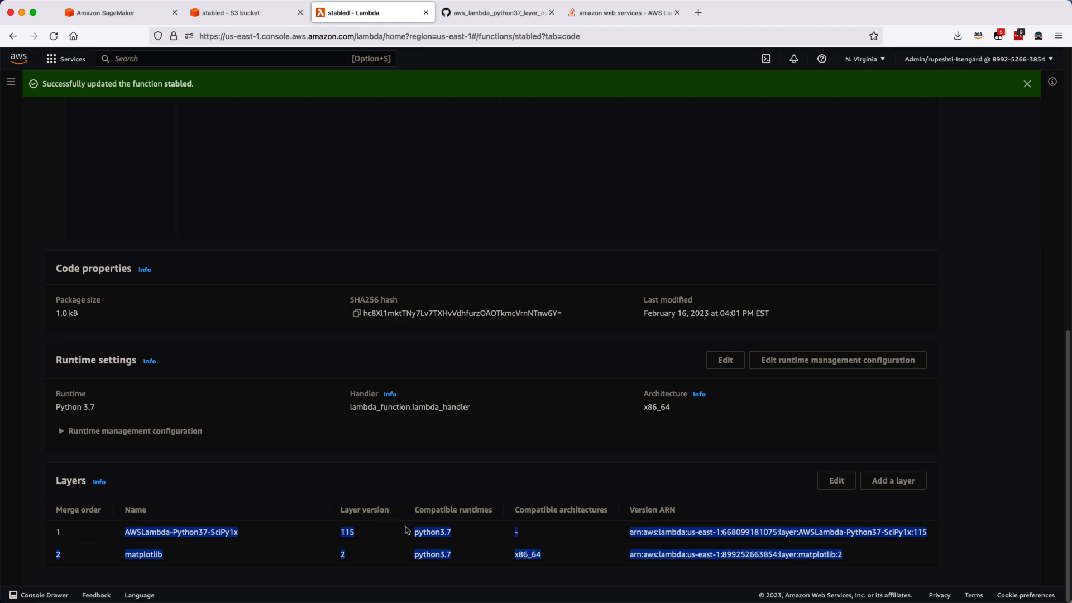
pyautogui.scroll(3)
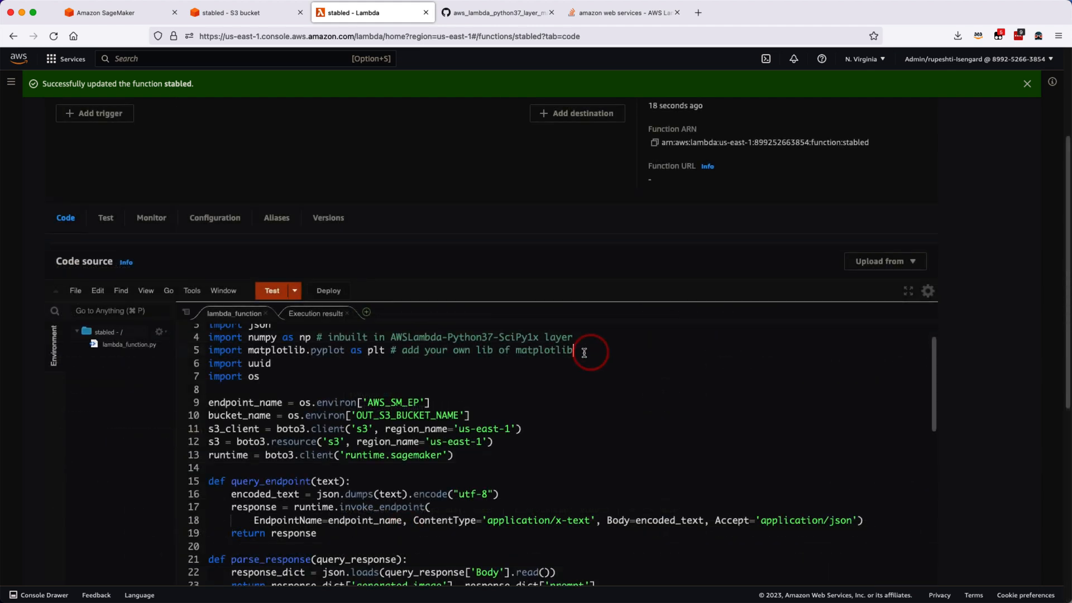